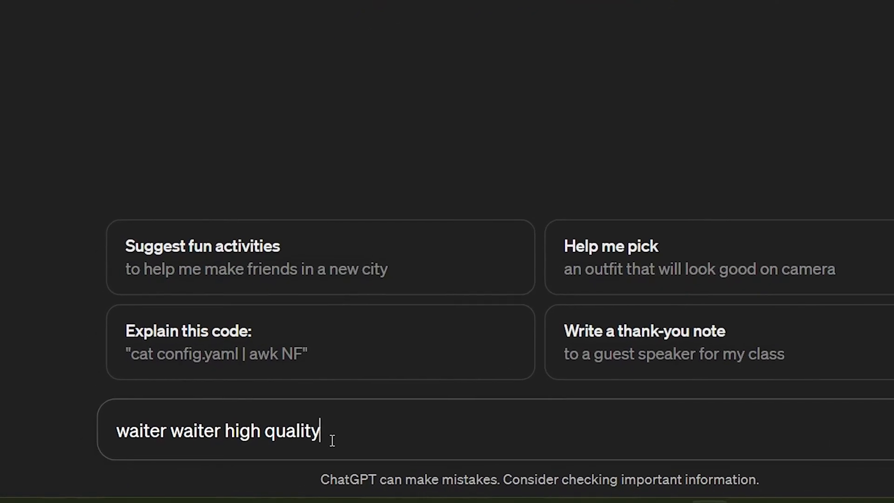
# - Search 'anime images' and scroll down through results to the VideoProc product page
pyautogui.write('anime images')
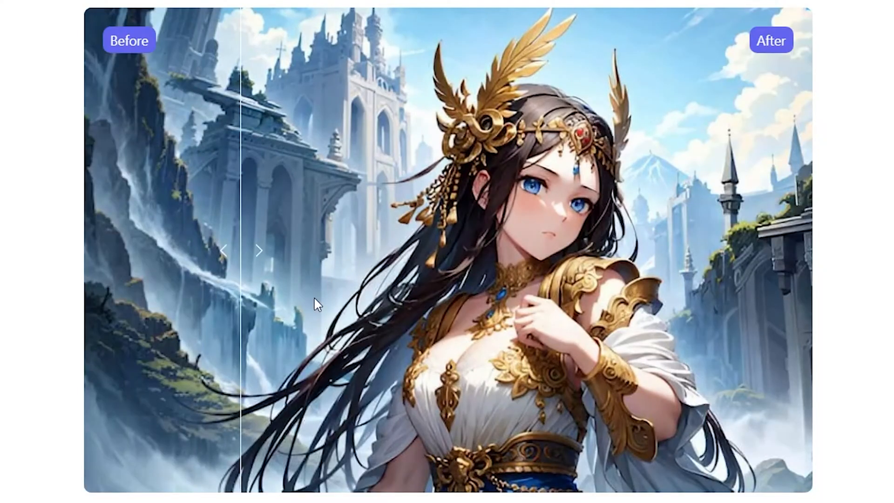
pyautogui.scroll(-3)
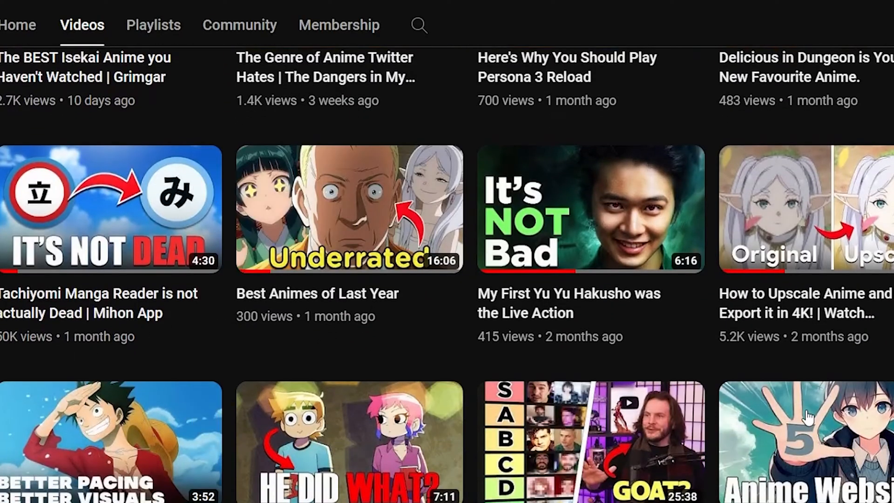
pyautogui.scroll(-3)
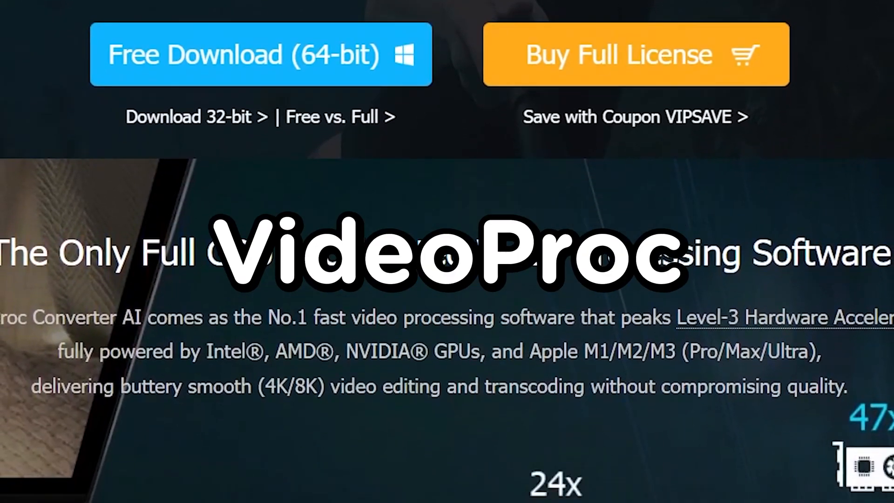
pyautogui.scroll(-3)
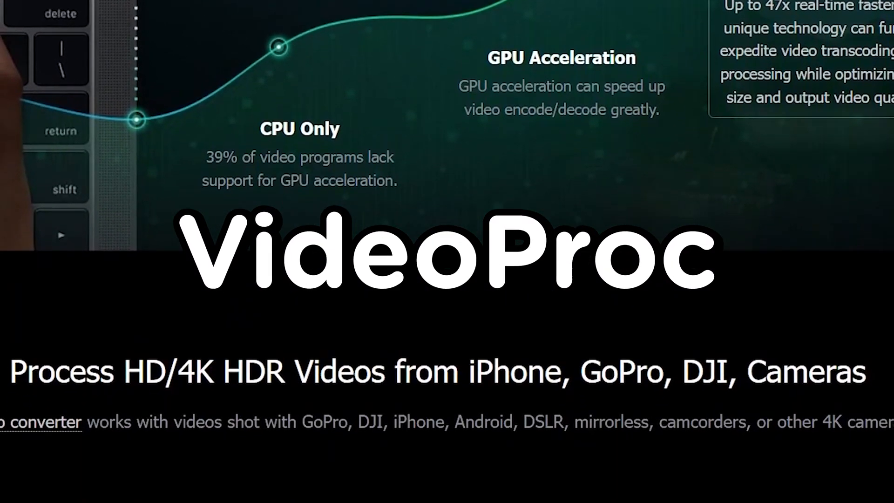
pyautogui.scroll(-3)
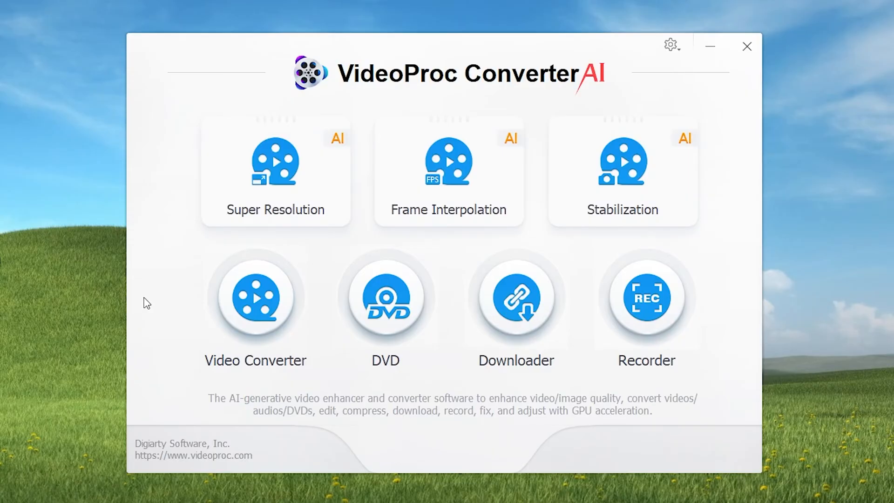
pyautogui.moveTo(260, 177)
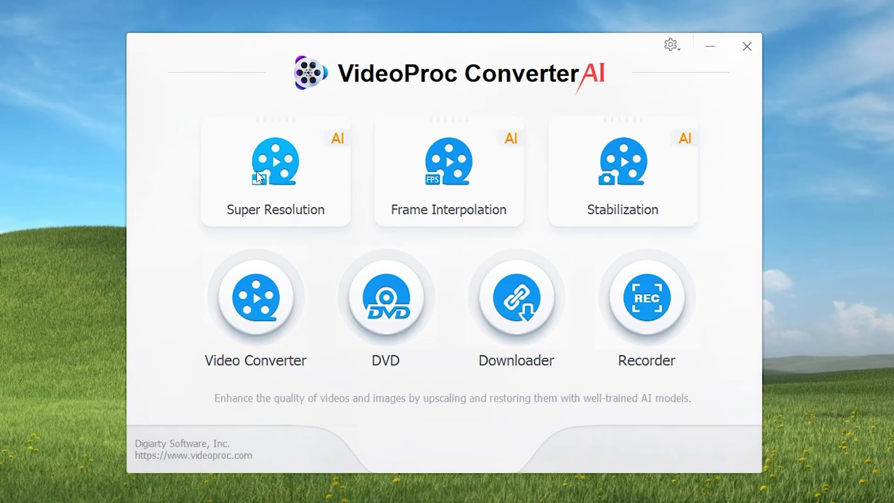
pyautogui.moveTo(276, 171)
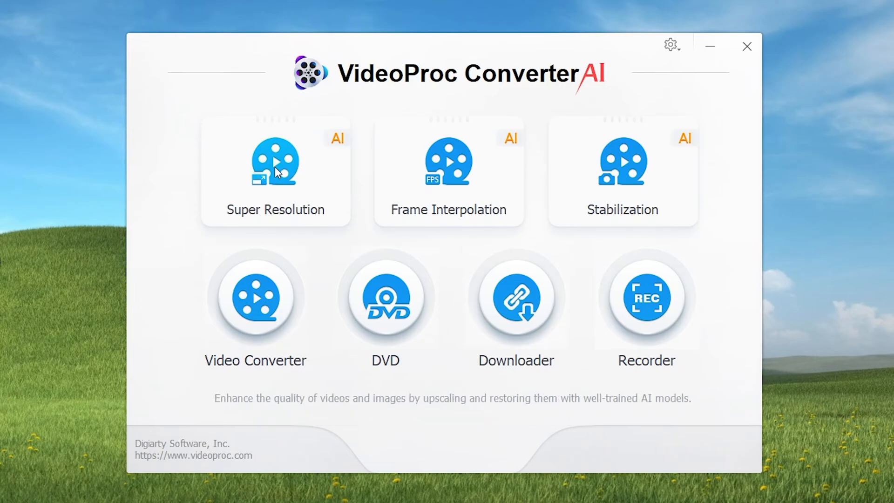
pyautogui.moveTo(392, 159)
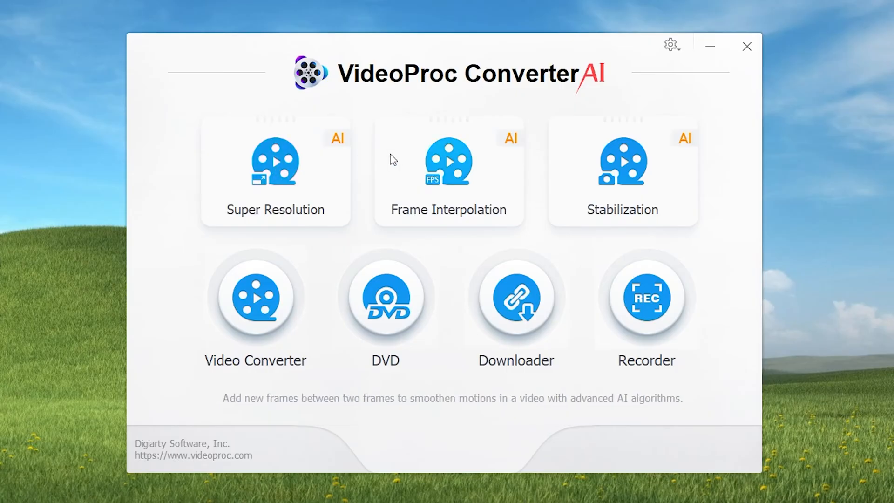
pyautogui.moveTo(610, 166)
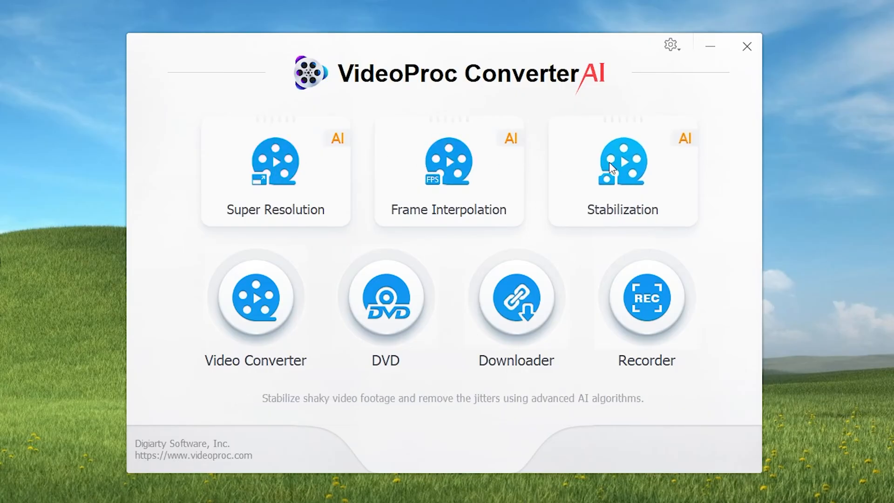
pyautogui.moveTo(595, 279)
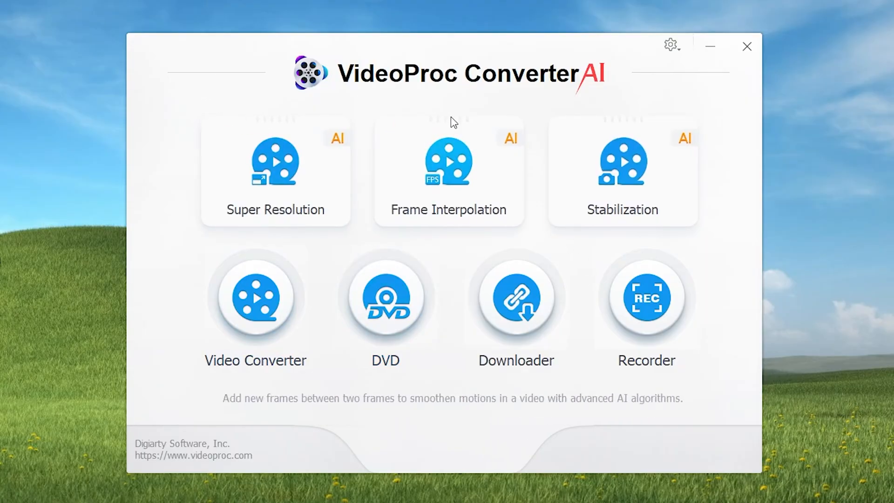
pyautogui.moveTo(283, 88)
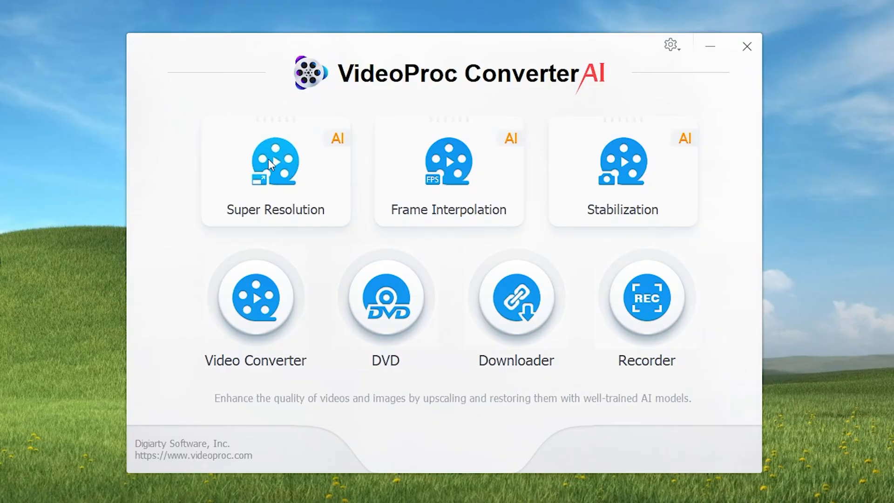
# - Load mpv-shot0001.jpg from the screenshots folder into the Super Resolution tool
pyautogui.click(275, 161)
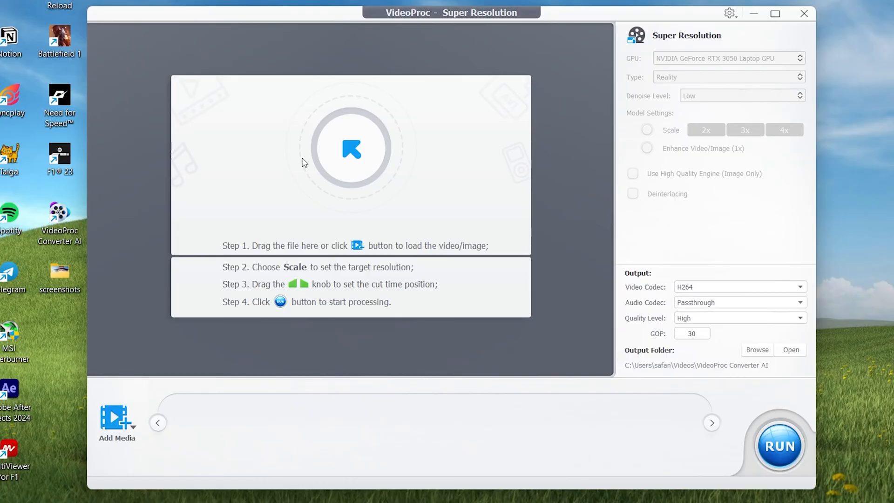
pyautogui.moveTo(215, 130)
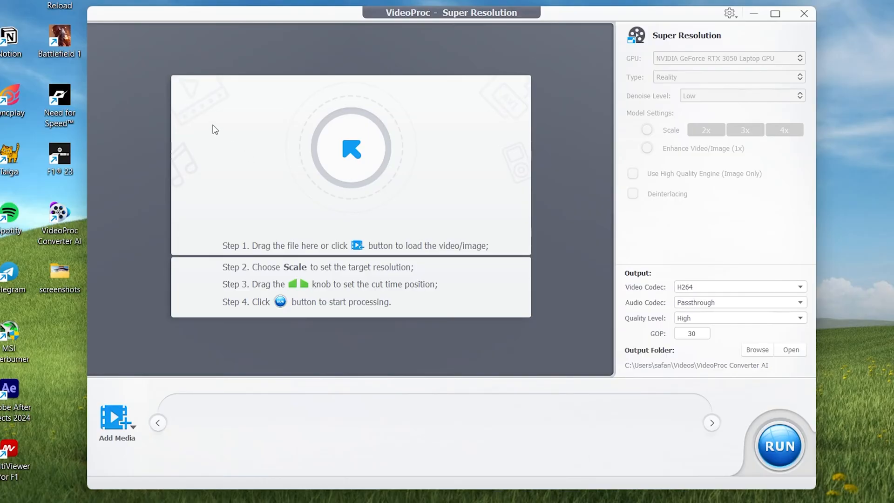
pyautogui.moveTo(421, 110)
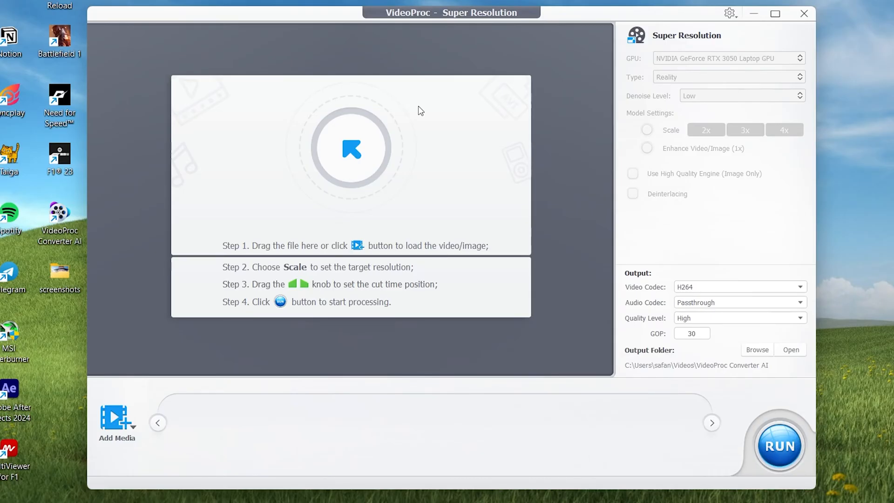
pyautogui.moveTo(352, 149)
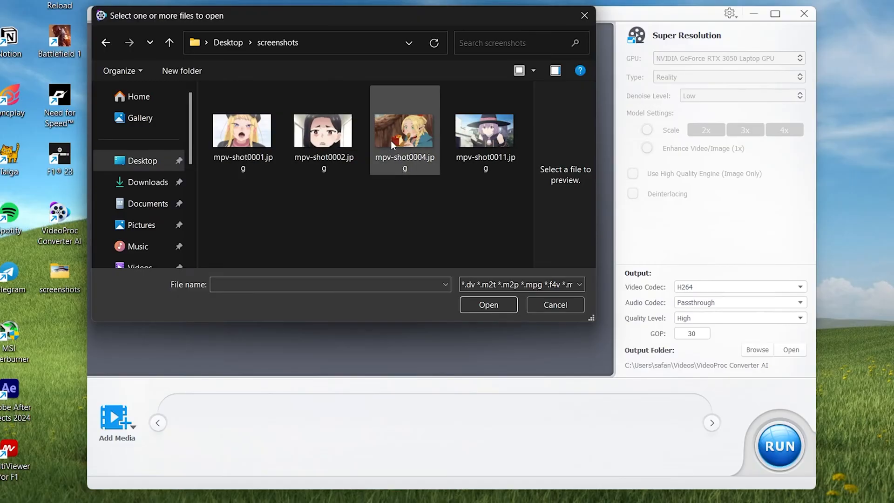
pyautogui.click(242, 130)
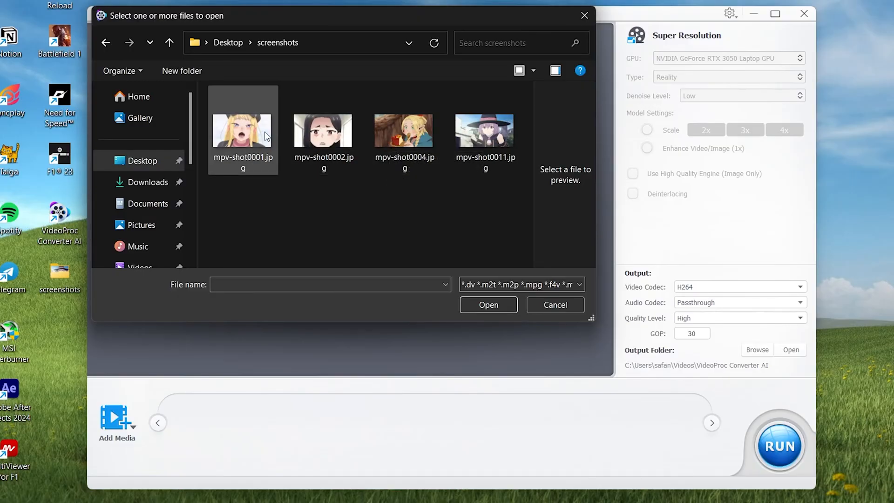
pyautogui.click(243, 130)
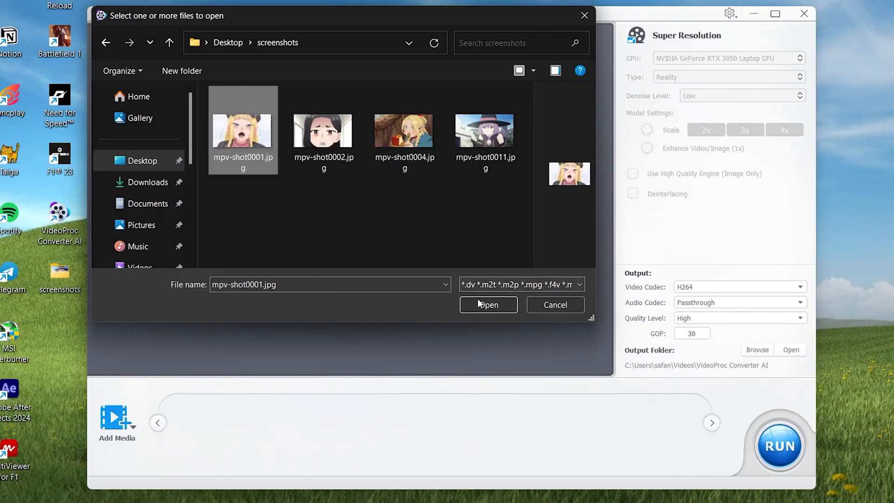
pyautogui.click(487, 305)
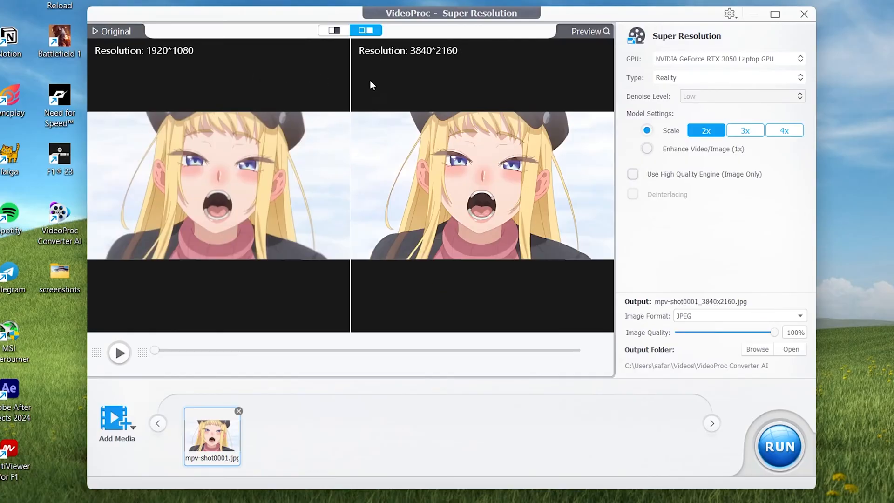
pyautogui.moveTo(384, 88)
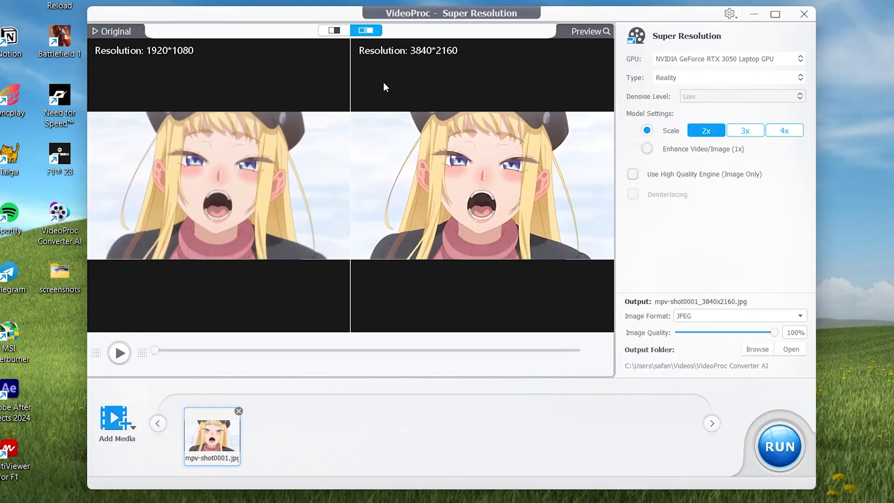
pyautogui.moveTo(296, 227)
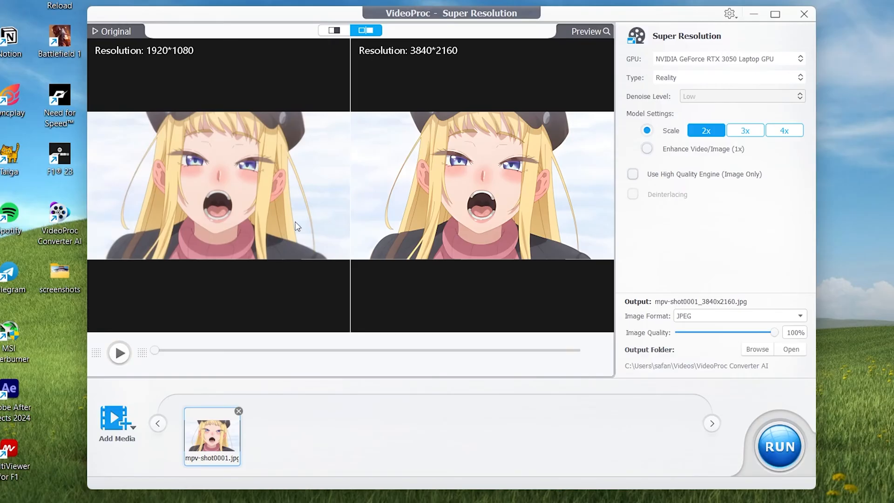
pyautogui.moveTo(255, 156)
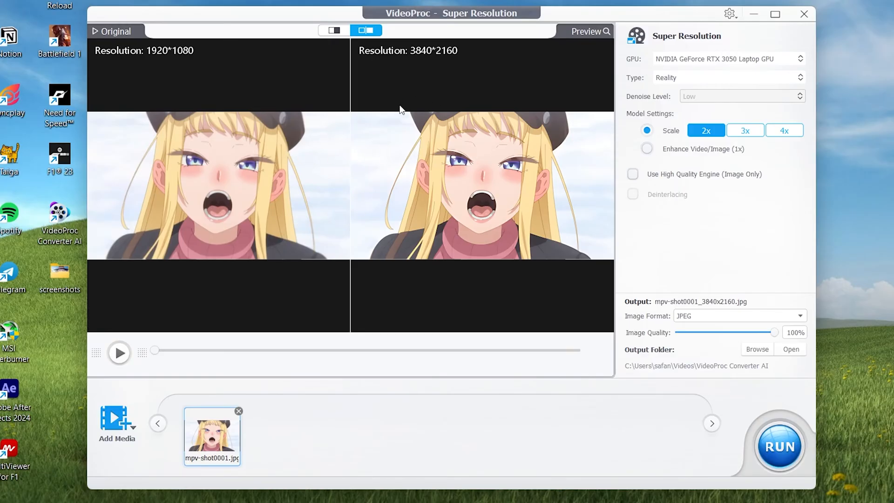
pyautogui.moveTo(440, 158)
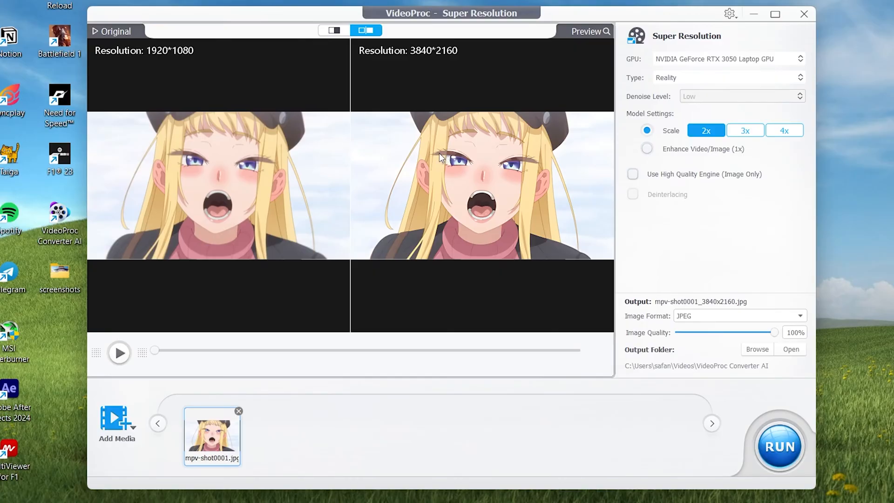
pyautogui.moveTo(342, 66)
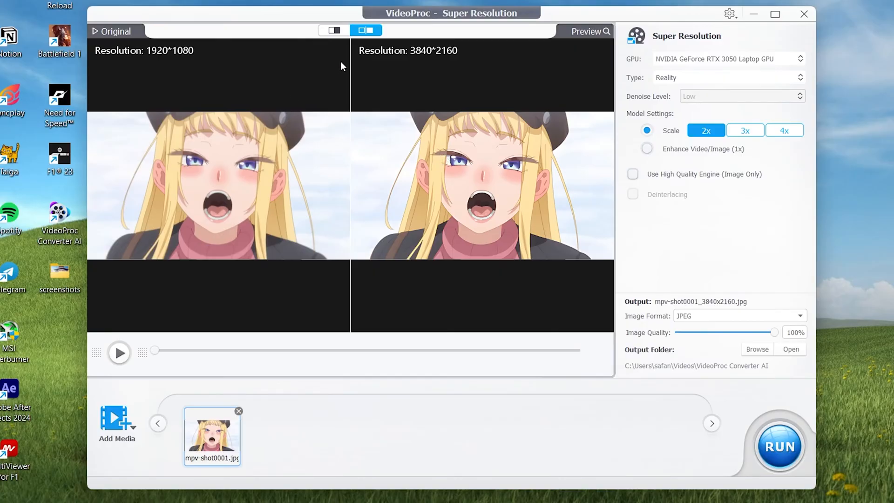
pyautogui.moveTo(450, 136)
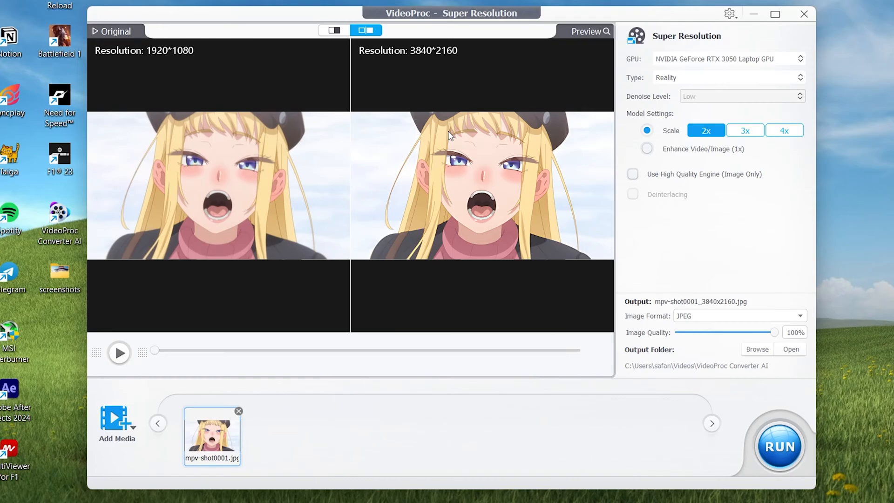
pyautogui.moveTo(413, 128)
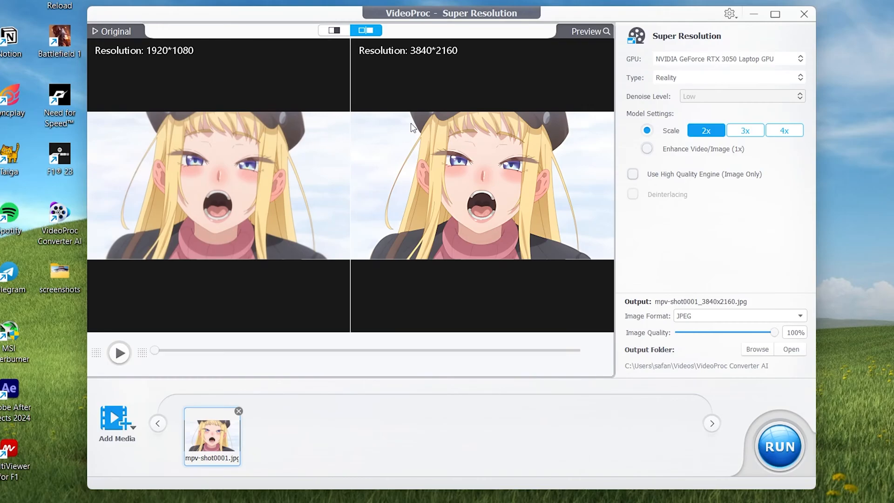
pyautogui.moveTo(471, 136)
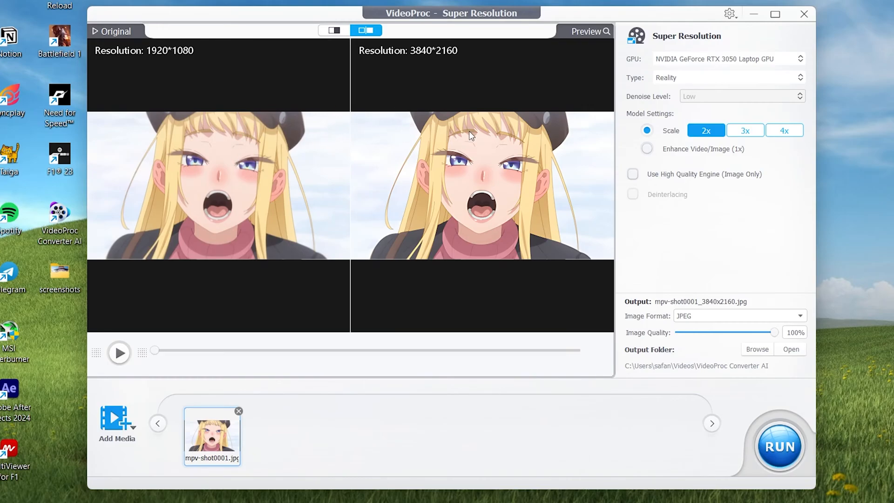
pyautogui.moveTo(152, 66)
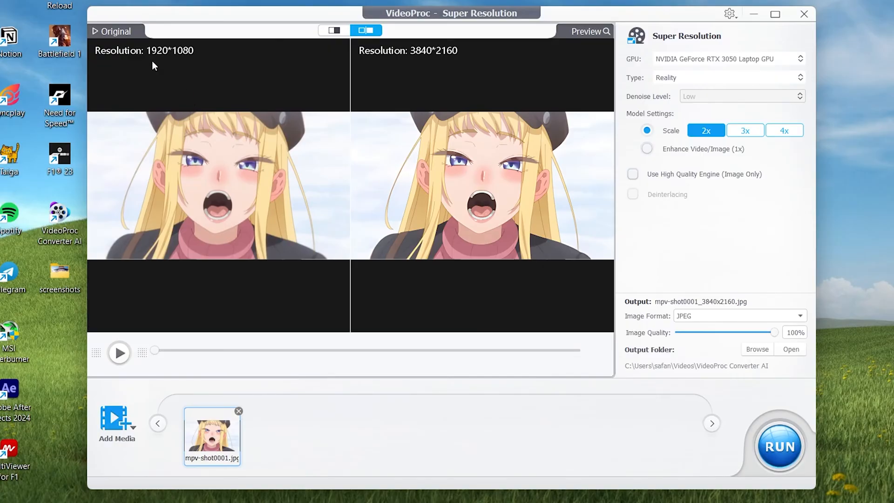
pyautogui.moveTo(431, 77)
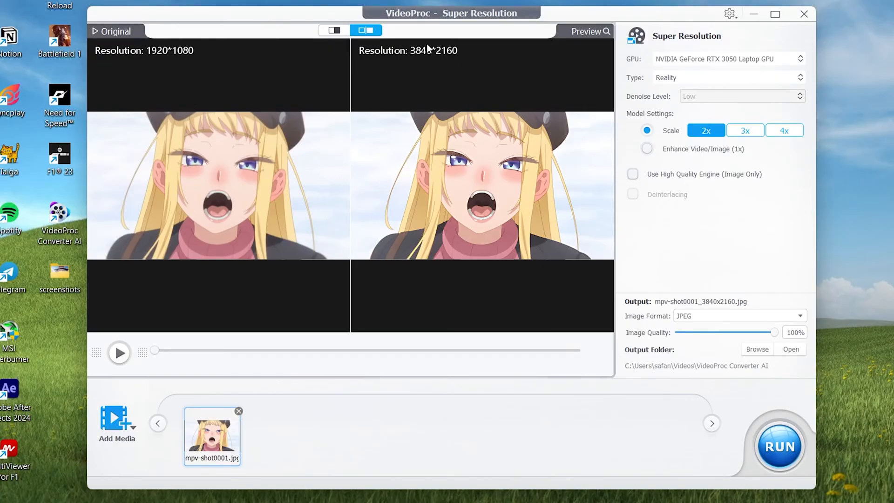
# - Switch to split-view comparison and slide the divider across the face and back near centre
pyautogui.click(333, 30)
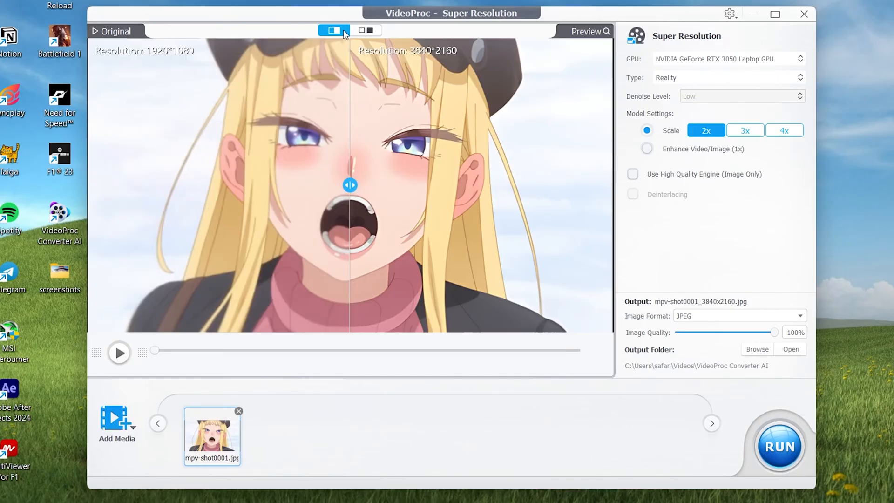
pyautogui.moveTo(350, 185); pyautogui.dragTo(464, 186)
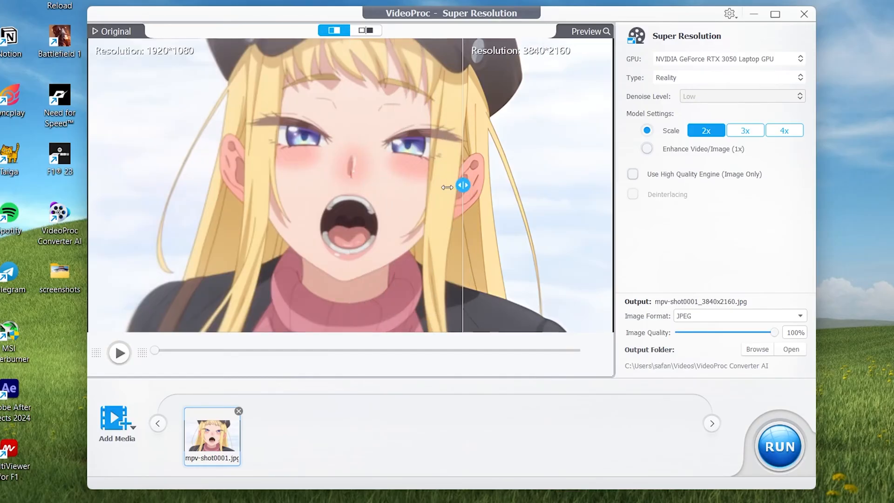
pyautogui.moveTo(462, 187); pyautogui.dragTo(479, 186)
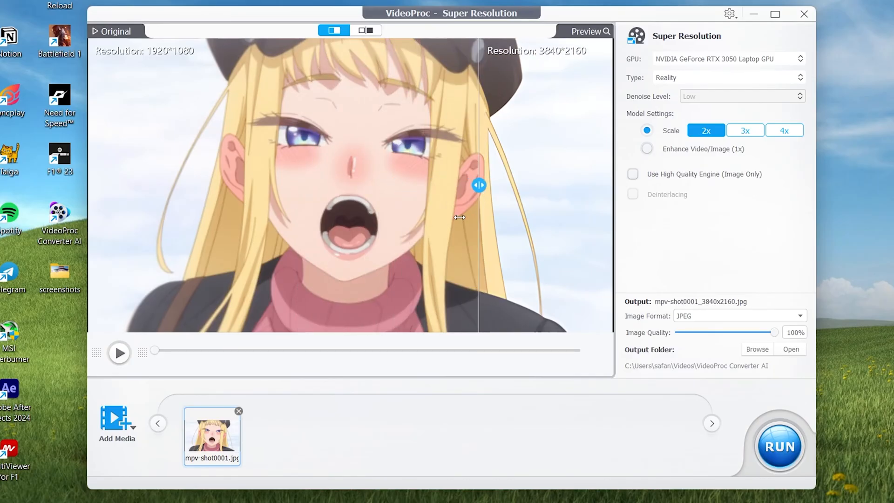
pyautogui.moveTo(478, 185); pyautogui.dragTo(350, 185)
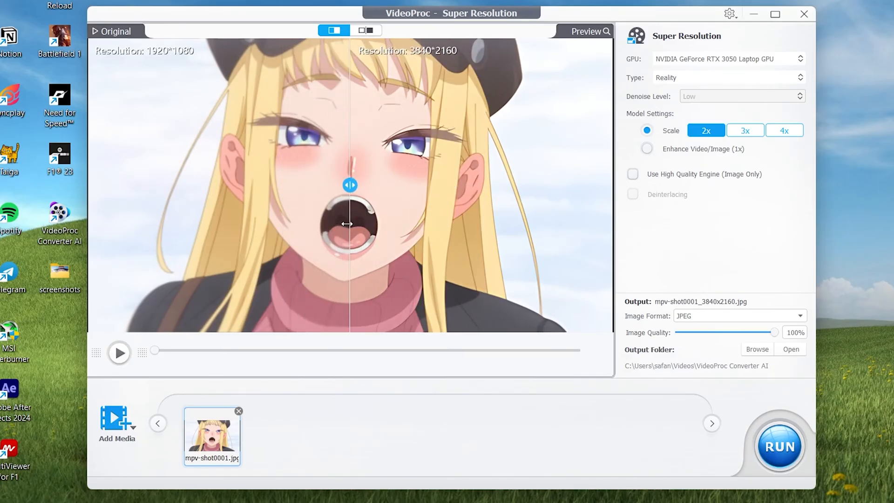
pyautogui.moveTo(350, 185); pyautogui.dragTo(319, 185)
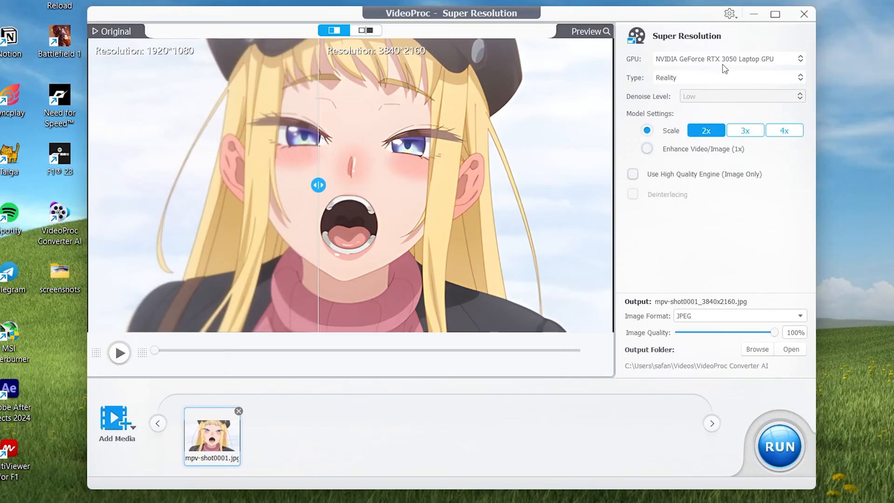
pyautogui.moveTo(656, 102)
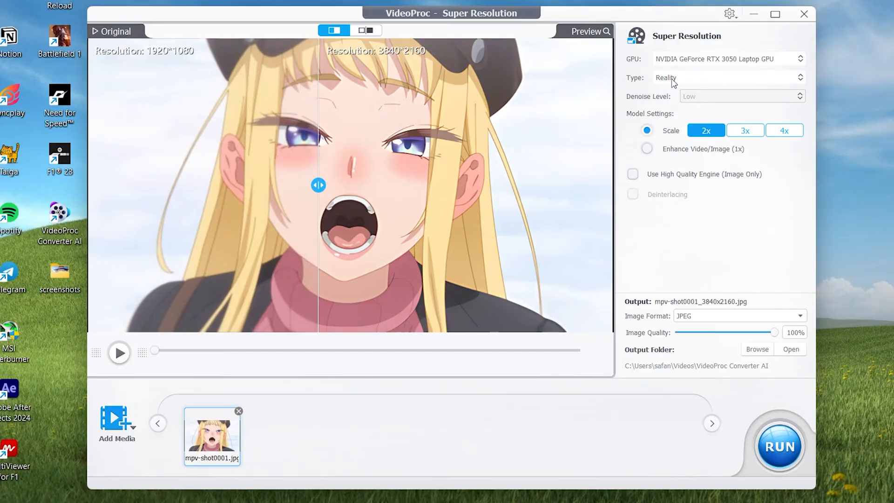
# - Set the upscaling model type to Anime and compare the result across the face
pyautogui.click(728, 77)
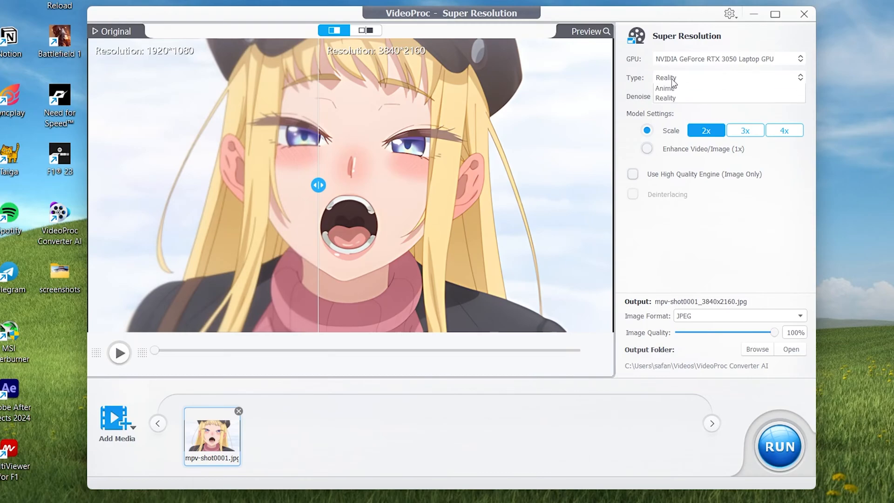
pyautogui.click(665, 87)
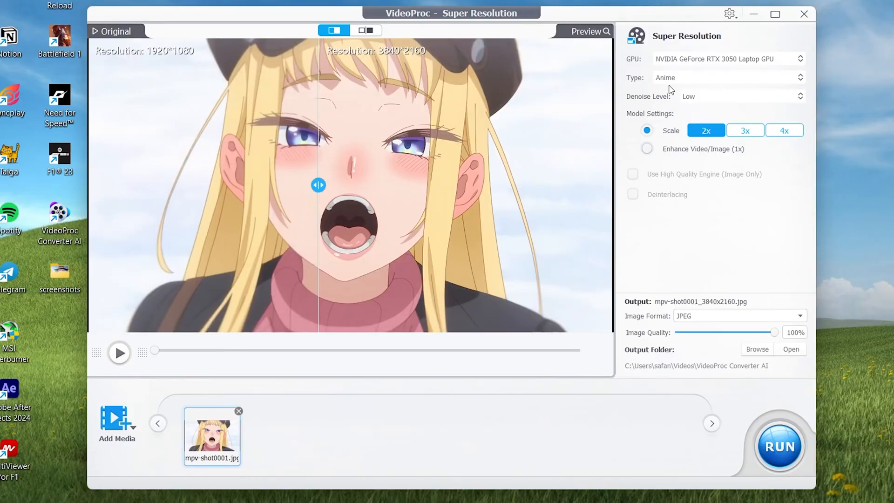
pyautogui.moveTo(318, 185); pyautogui.dragTo(350, 185)
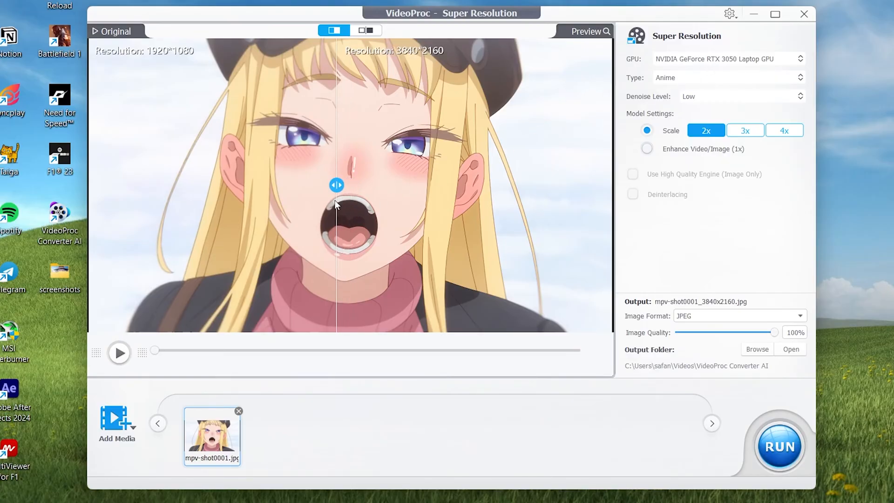
pyautogui.moveTo(336, 185); pyautogui.dragTo(260, 184)
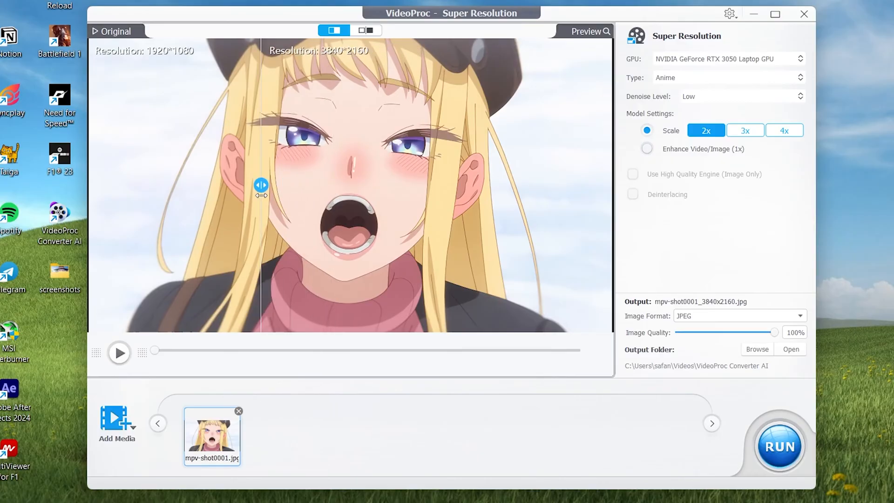
pyautogui.moveTo(261, 185); pyautogui.dragTo(349, 186)
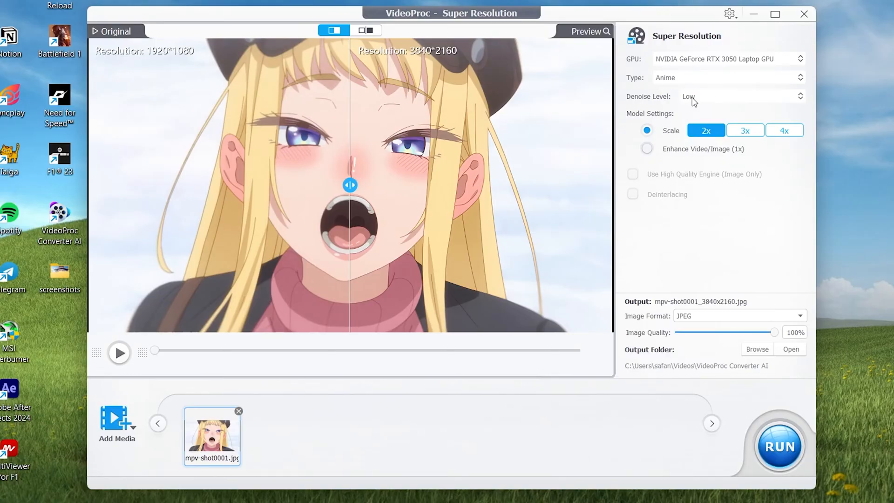
pyautogui.moveTo(694, 109)
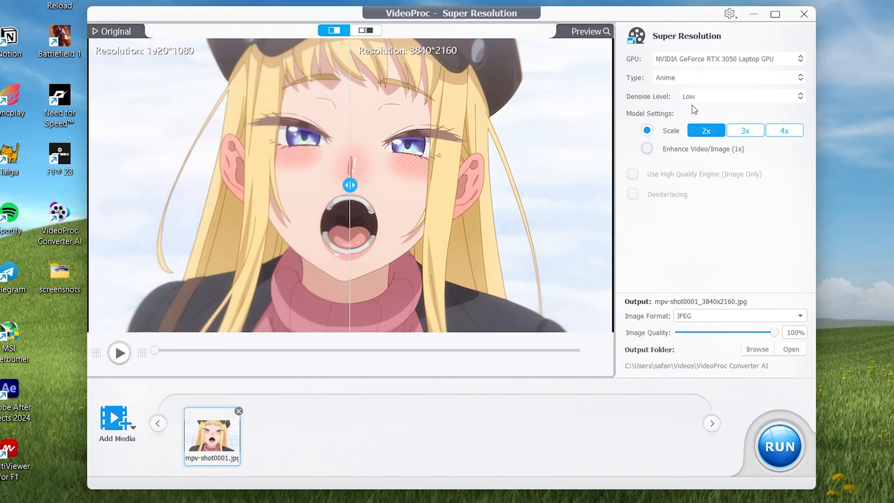
pyautogui.moveTo(697, 102)
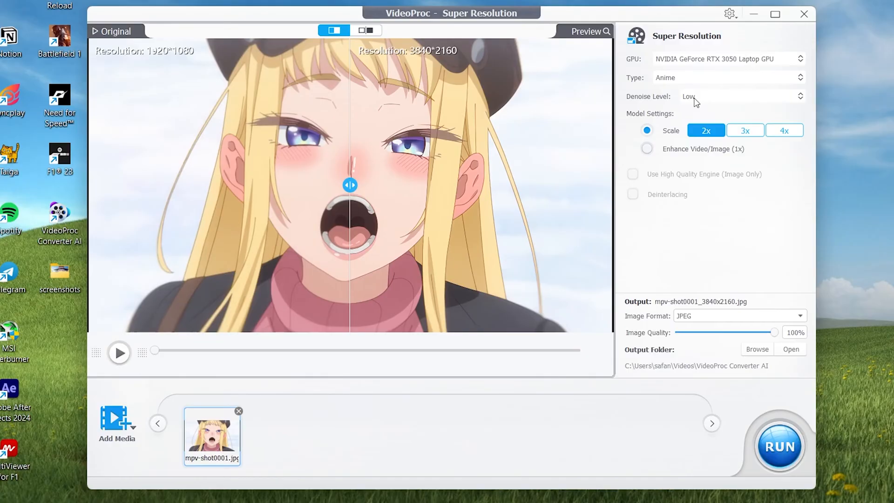
pyautogui.moveTo(652, 86)
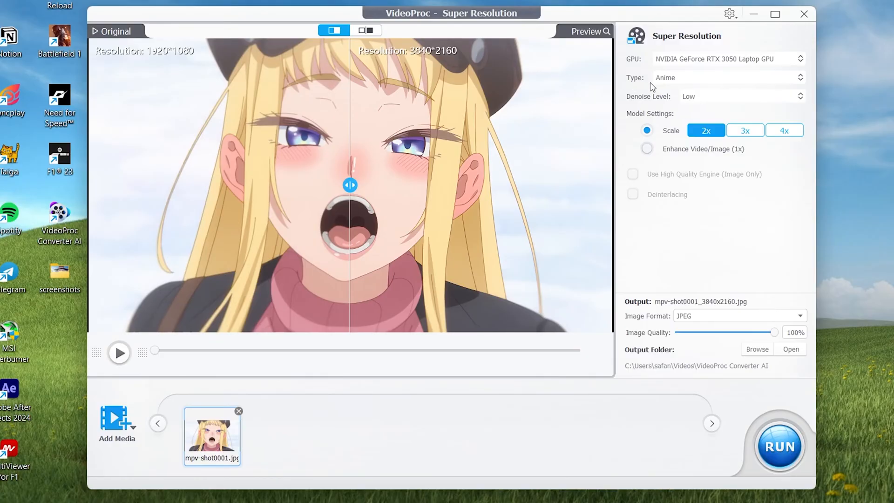
pyautogui.moveTo(636, 117)
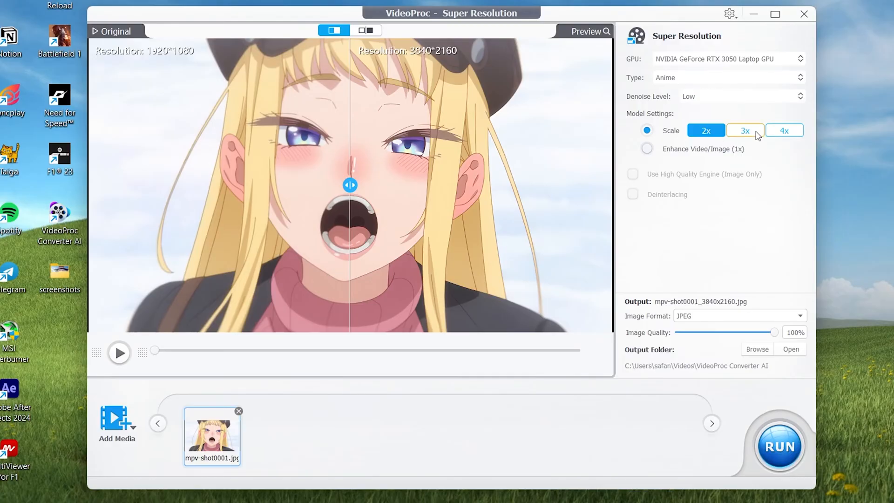
# - Set the scale to 4x for 7680x4320 output, after briefly trying enhance-only at original size
pyautogui.click(784, 131)
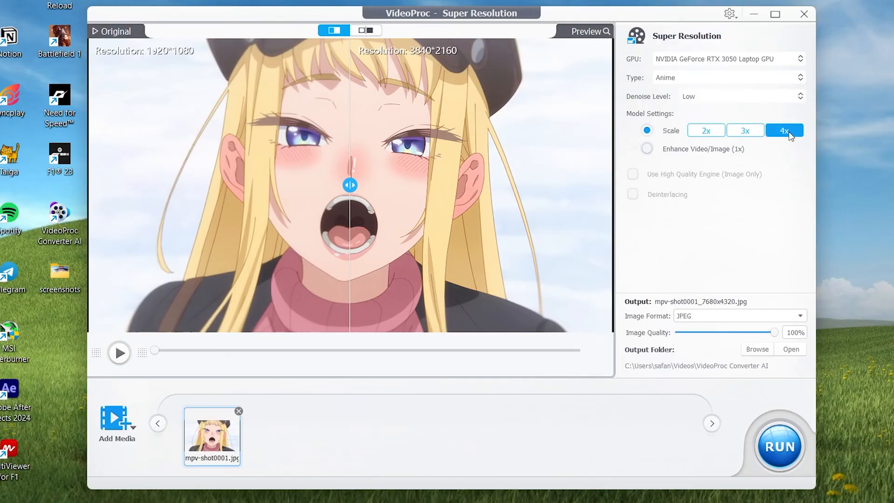
pyautogui.click(785, 131)
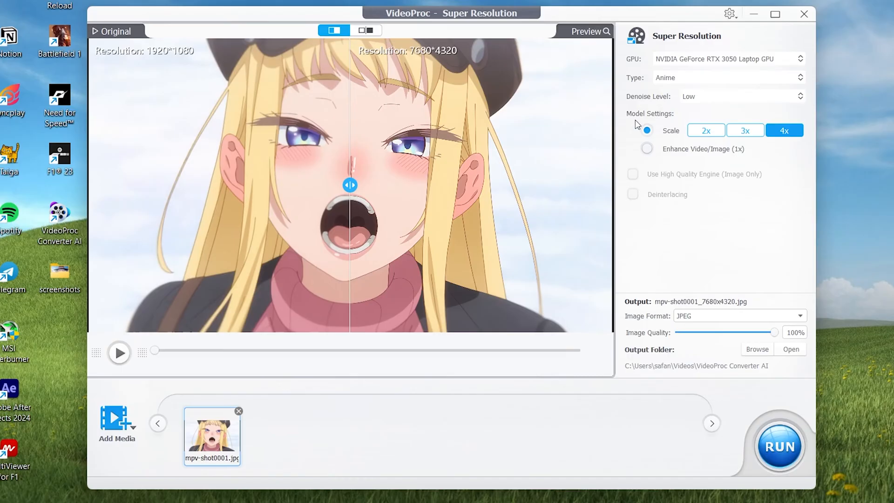
pyautogui.moveTo(705, 120)
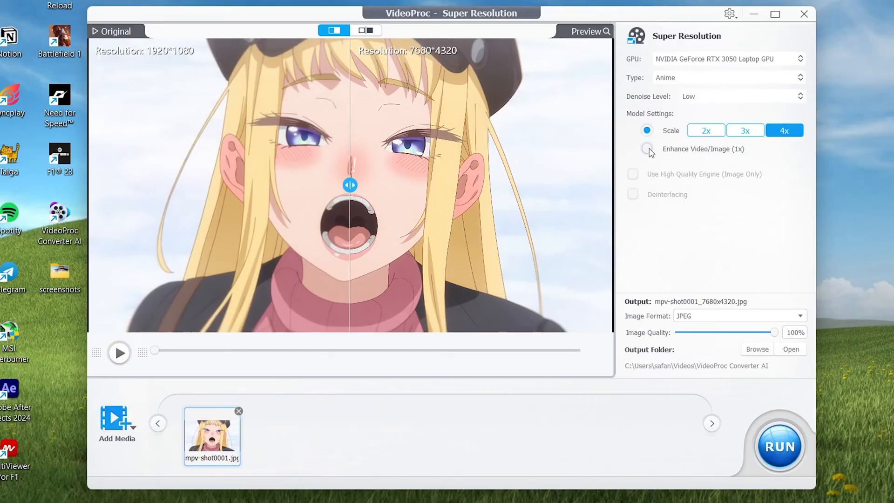
pyautogui.click(647, 149)
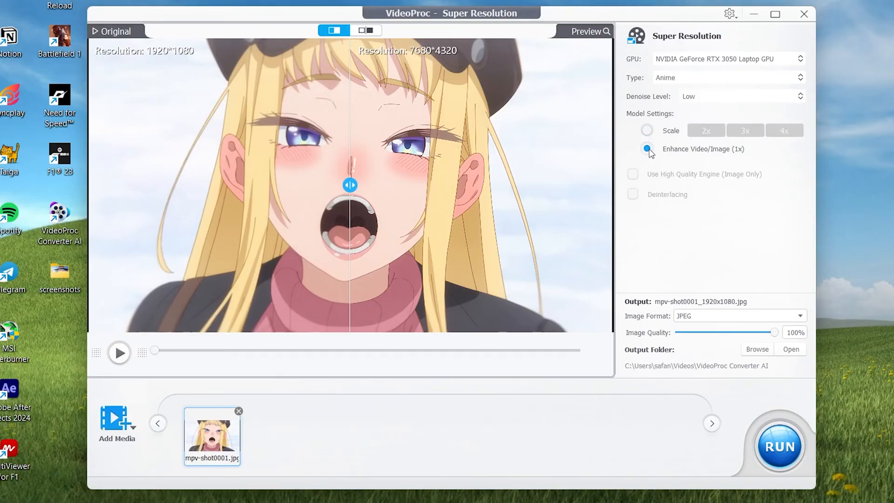
pyautogui.click(647, 131)
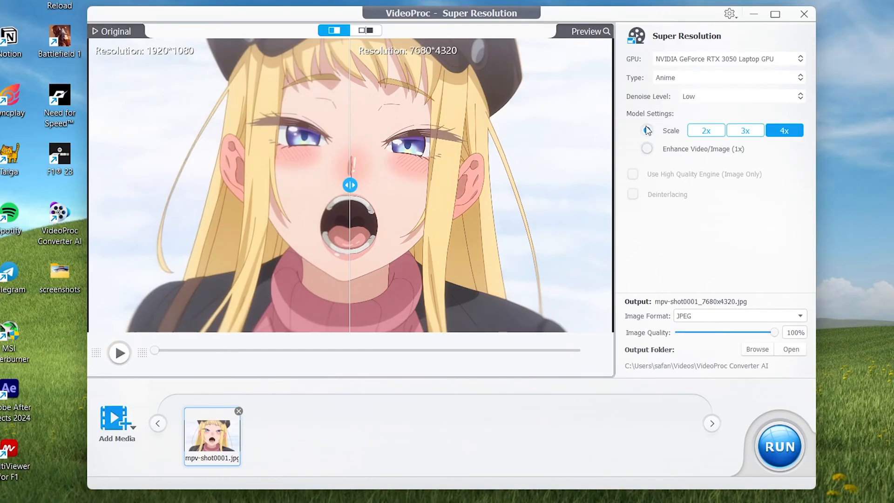
pyautogui.click(647, 131)
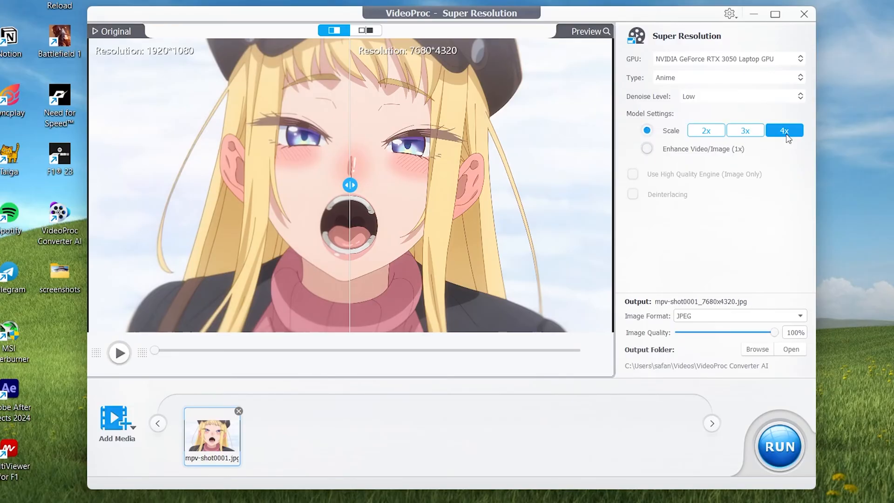
pyautogui.moveTo(713, 313)
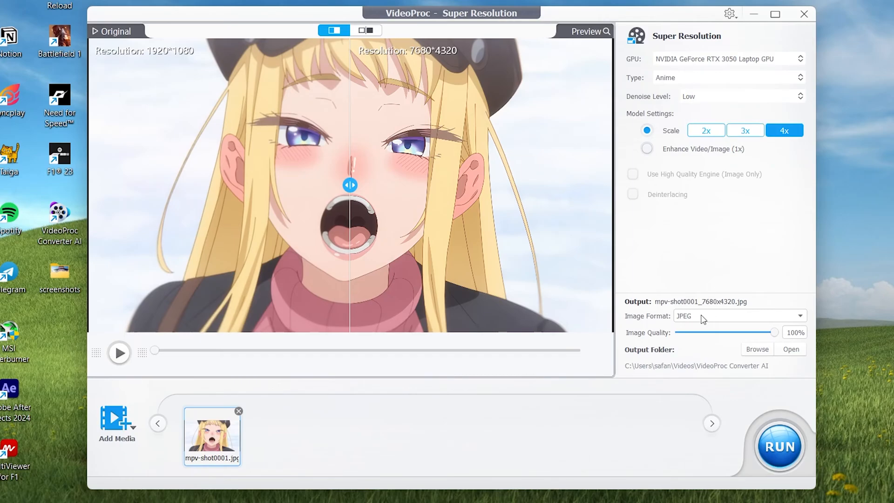
# - Keep JPEG as the output image format from the PNG/JPEG list
pyautogui.click(739, 315)
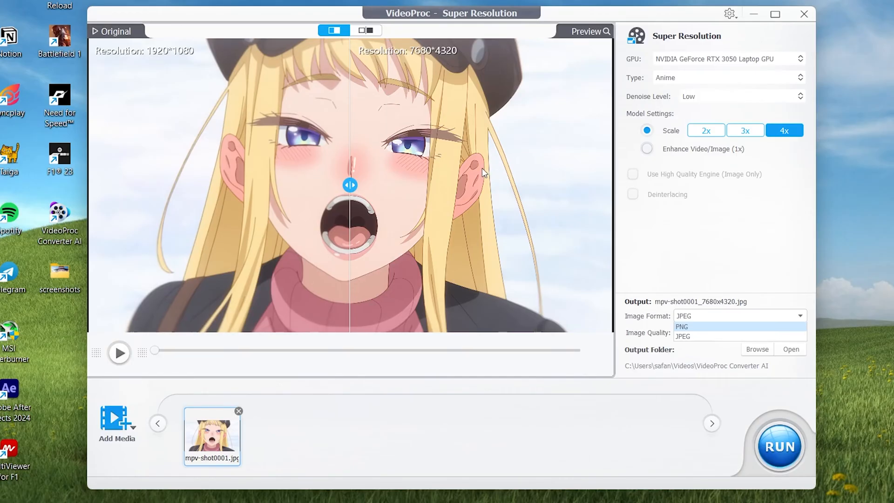
pyautogui.click(682, 336)
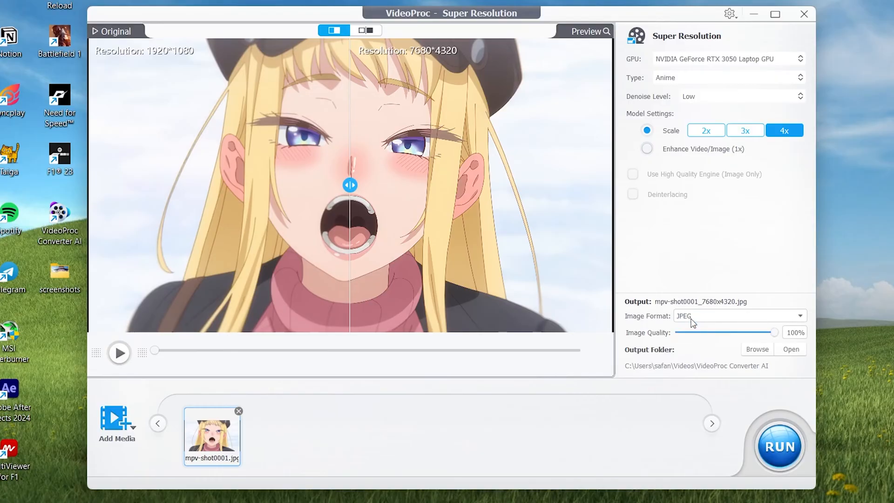
pyautogui.moveTo(690, 323)
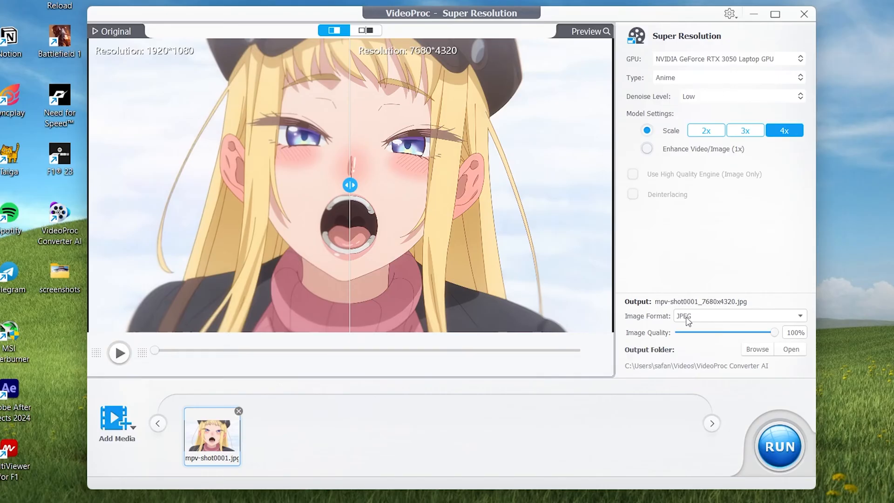
# - Confirm JPEG format and set image quality to 100% after briefly trying 99%
pyautogui.moveTo(350, 184); pyautogui.dragTo(254, 185)
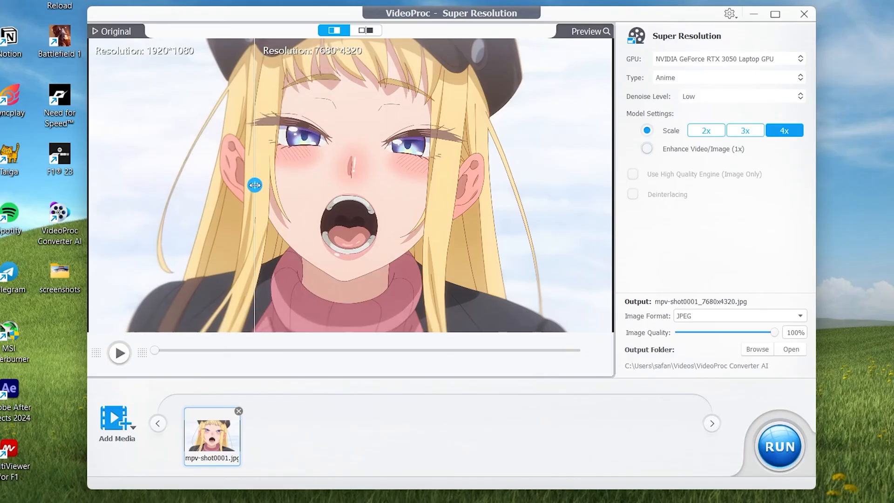
pyautogui.moveTo(254, 184); pyautogui.dragTo(372, 184)
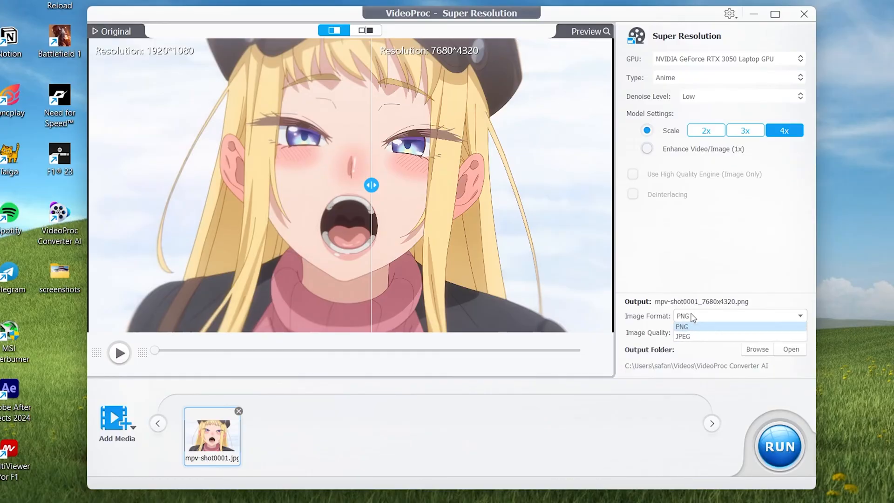
pyautogui.click(682, 337)
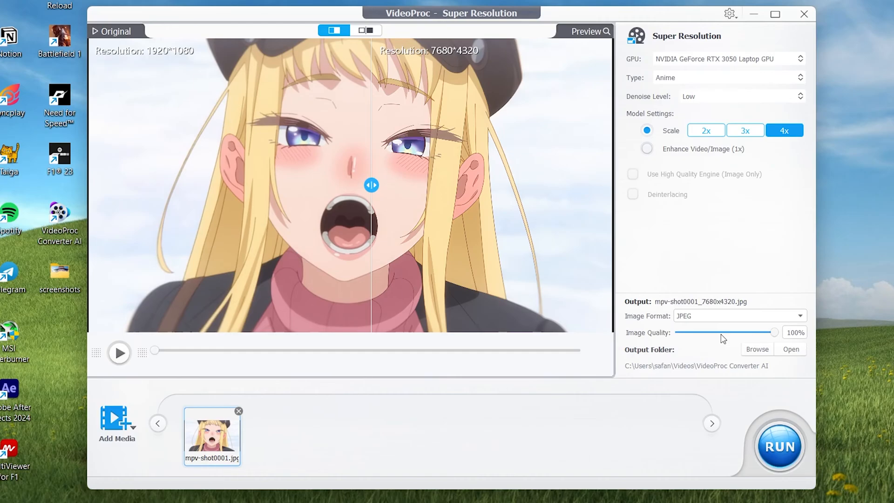
pyautogui.moveTo(774, 332); pyautogui.dragTo(771, 332)
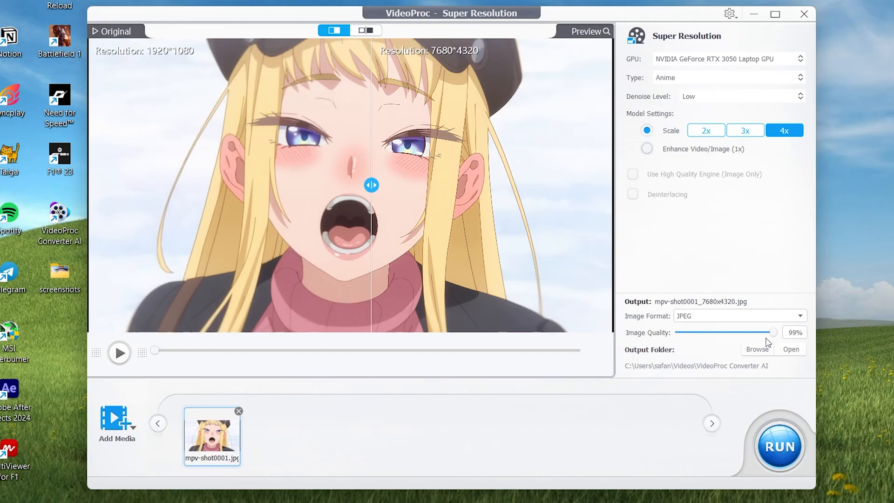
pyautogui.moveTo(769, 331); pyautogui.dragTo(775, 331)
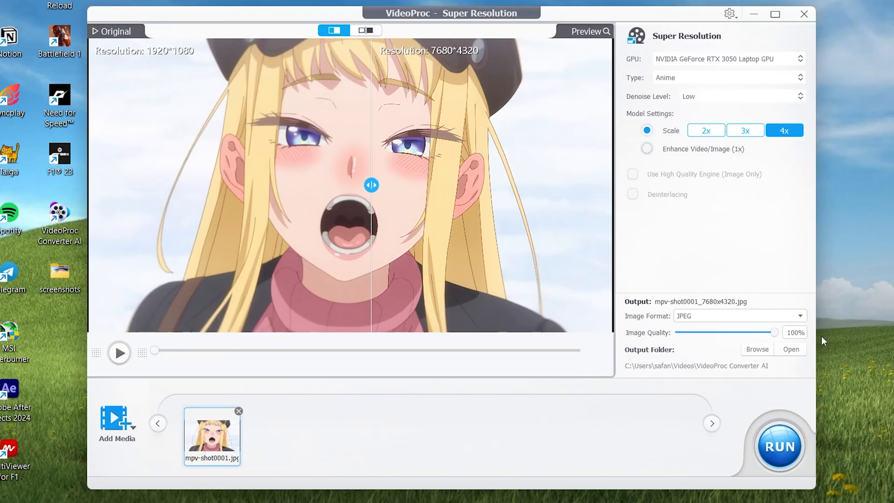
pyautogui.moveTo(790, 349)
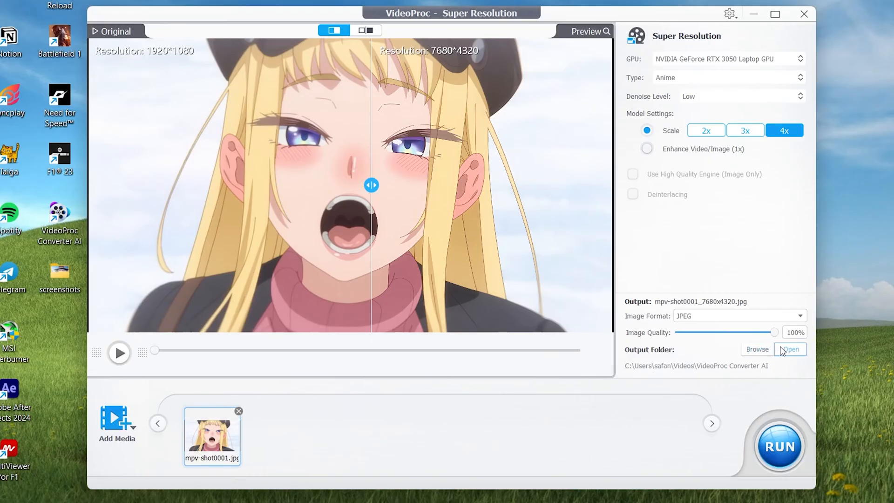
pyautogui.click(758, 349)
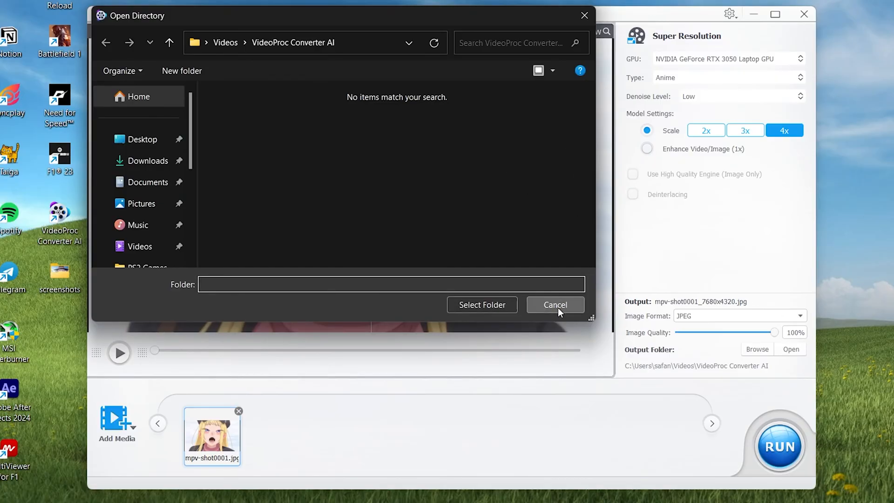
pyautogui.click(554, 305)
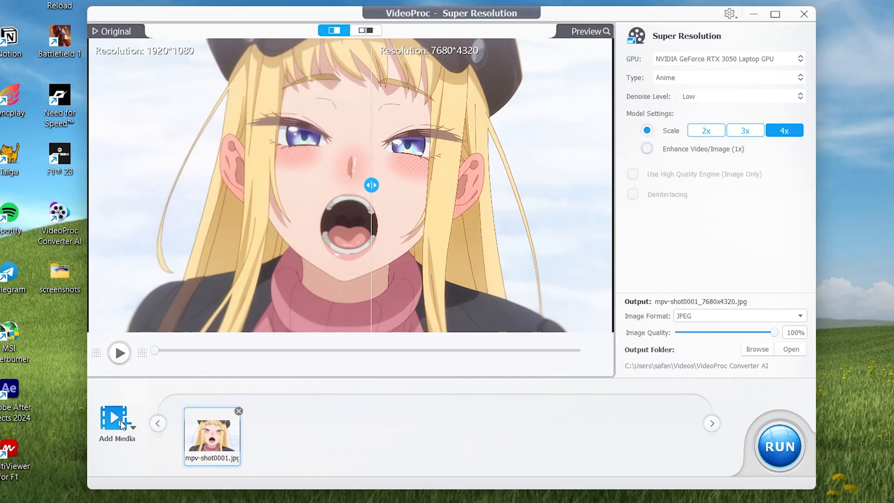
pyautogui.click(116, 421)
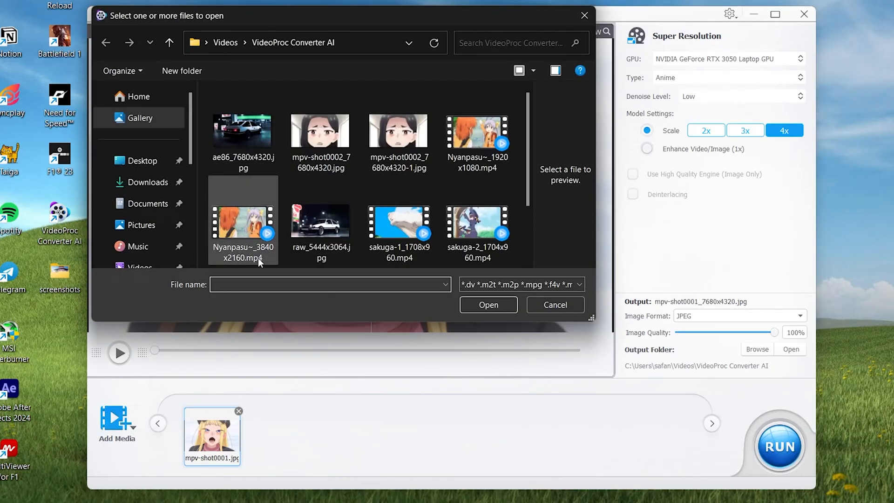
pyautogui.moveTo(243, 231)
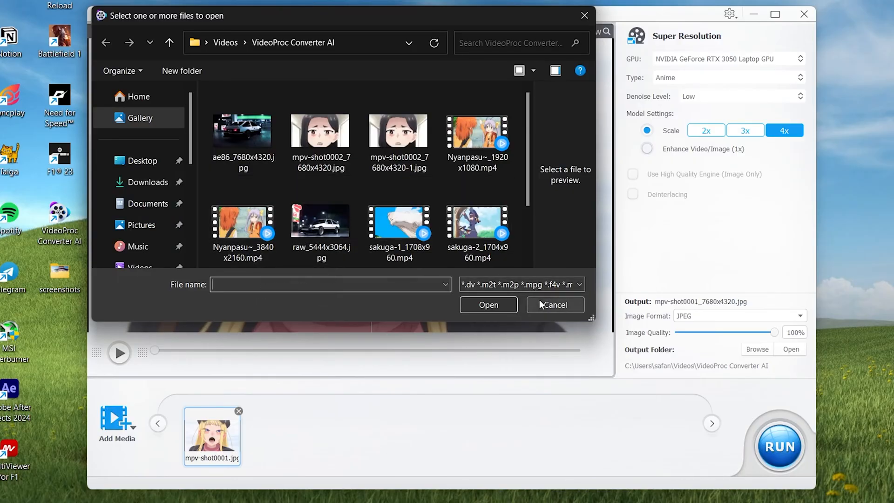
pyautogui.click(553, 305)
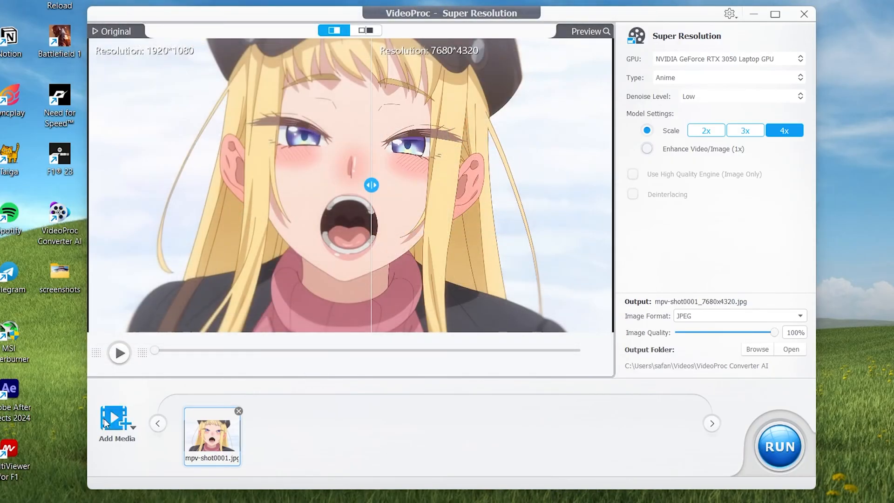
pyautogui.click(117, 422)
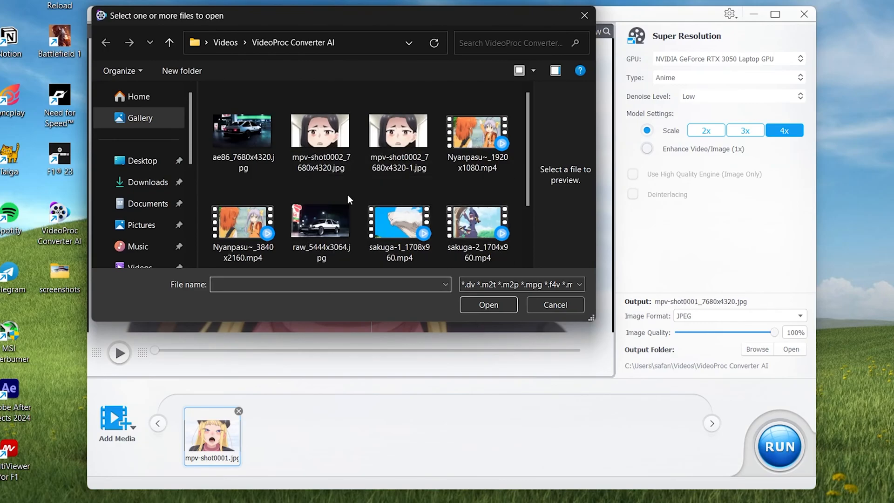
pyautogui.click(141, 160)
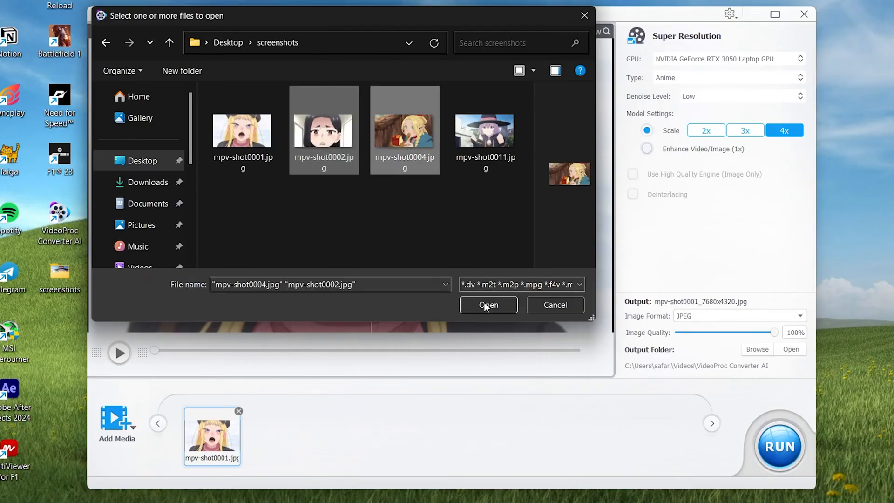
pyautogui.click(487, 304)
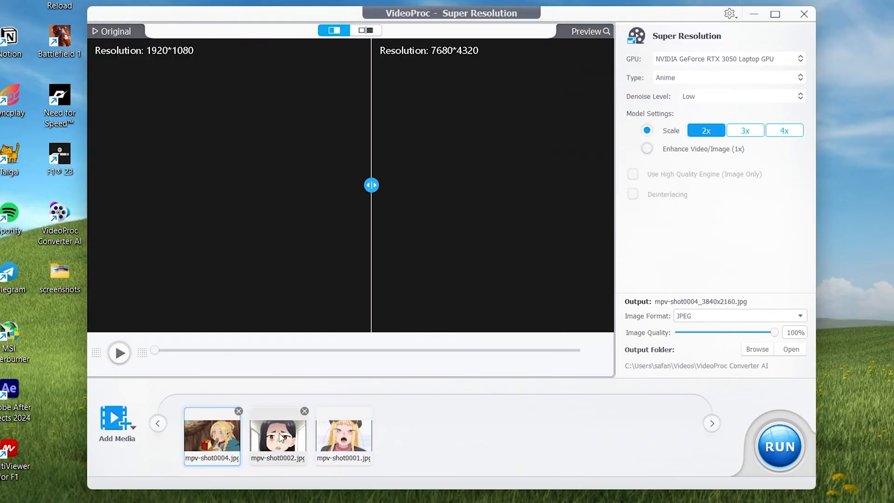
pyautogui.click(212, 436)
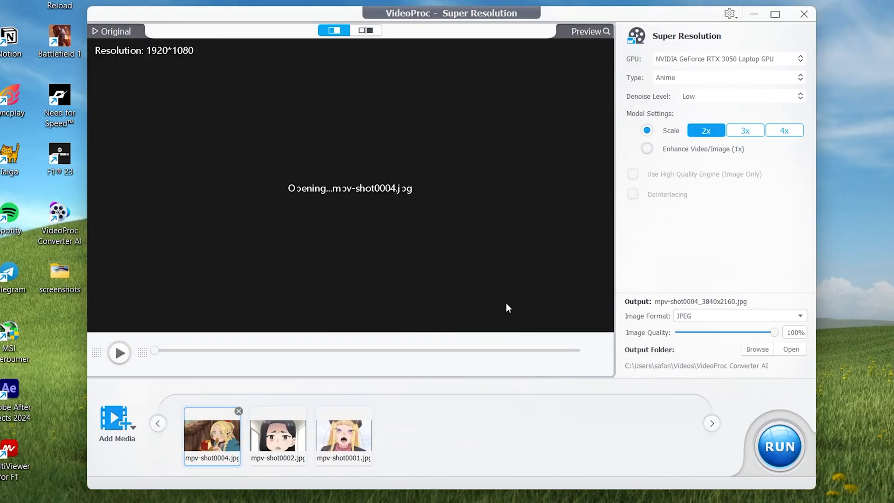
pyautogui.click(784, 131)
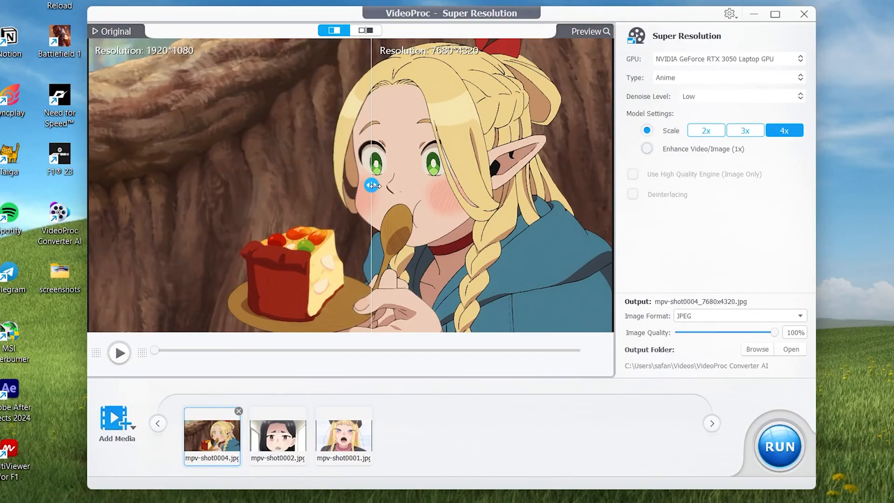
pyautogui.moveTo(371, 184); pyautogui.dragTo(325, 184)
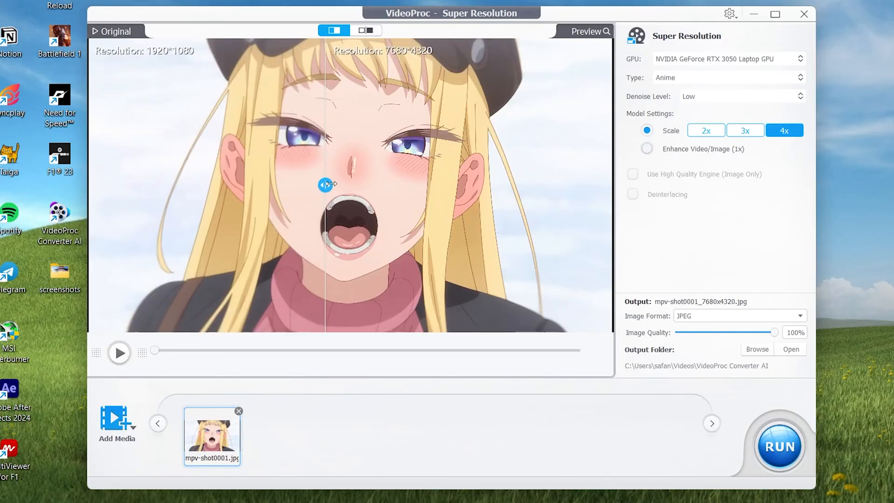
# - Check the split preview once more and run the 4x upscale of the screenshot
pyautogui.moveTo(327, 185); pyautogui.dragTo(221, 184)
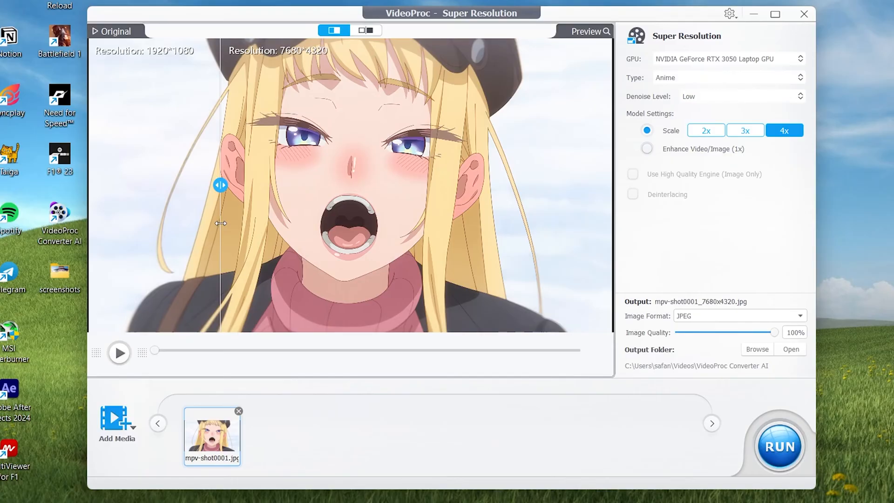
pyautogui.moveTo(221, 185); pyautogui.dragTo(269, 185)
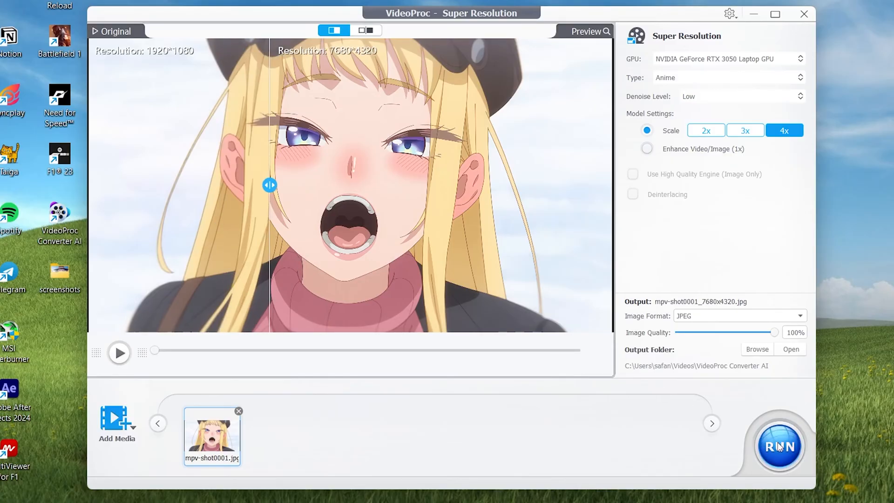
pyautogui.click(778, 446)
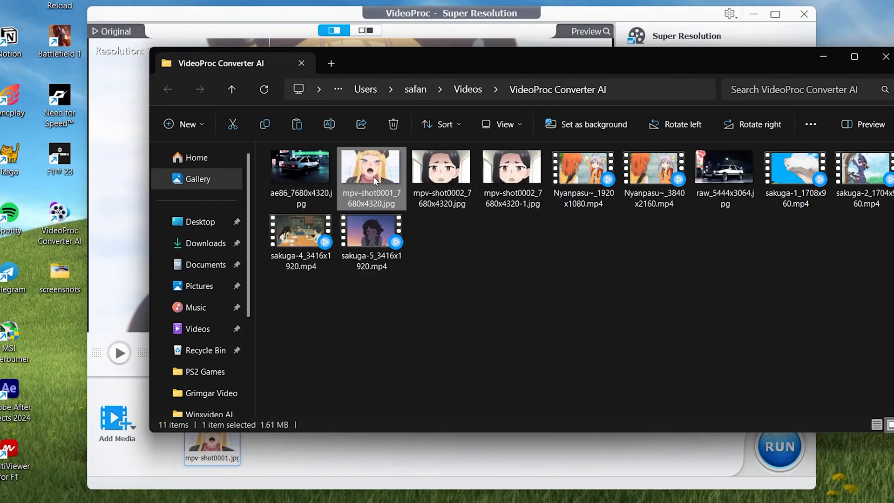
# - View mpv-shot0001_7680x4320.jpg full-size in the image viewer
pyautogui.doubleClick(370, 167)
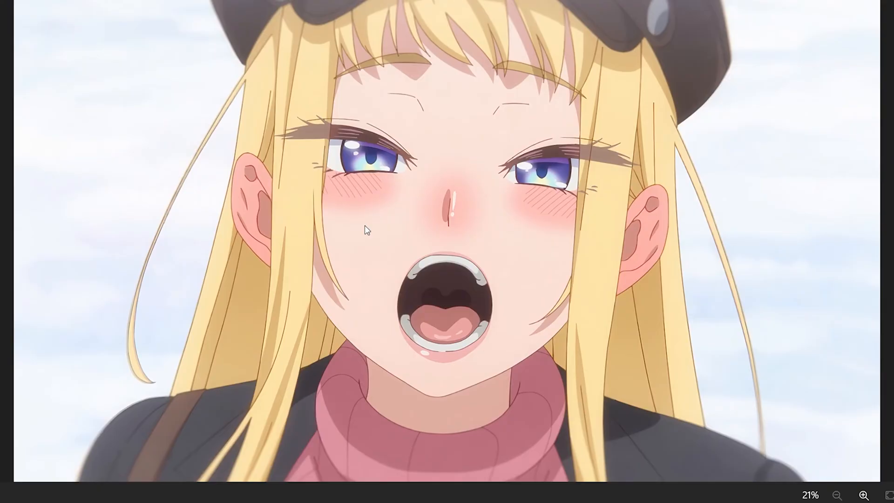
pyautogui.moveTo(424, 206)
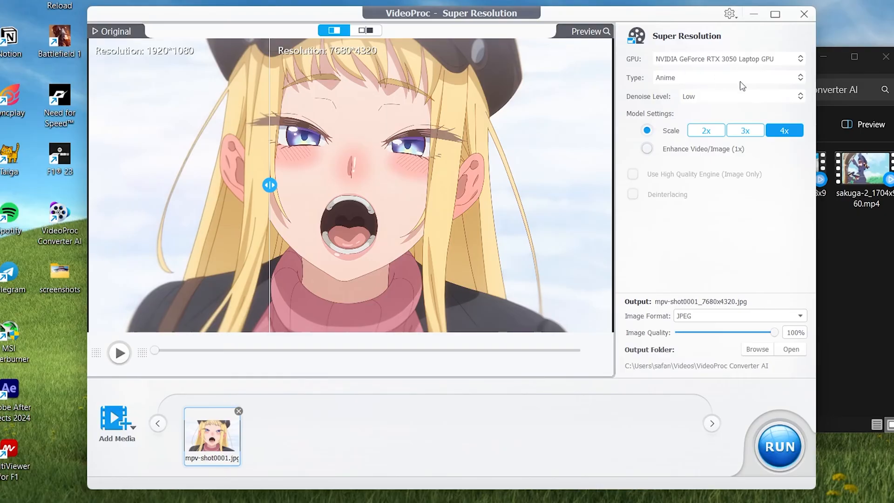
pyautogui.click(791, 349)
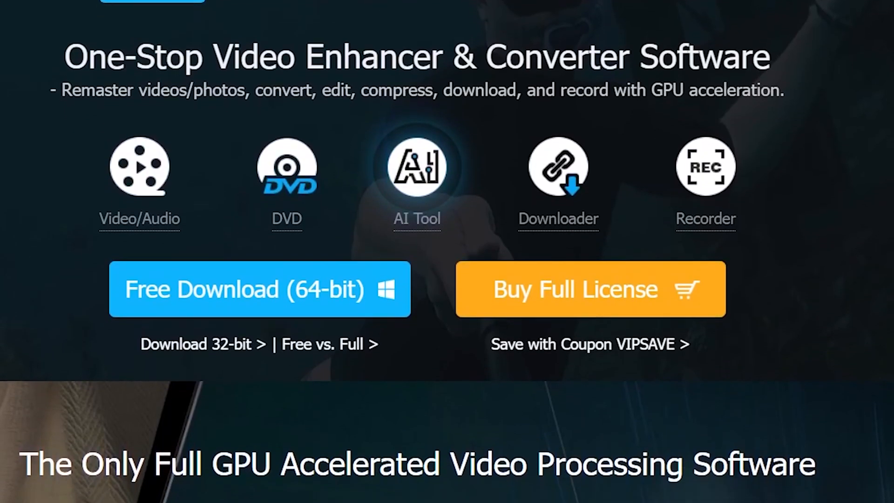
# - Scroll down to the full GPU accelerated video processing section
pyautogui.scroll(-3)
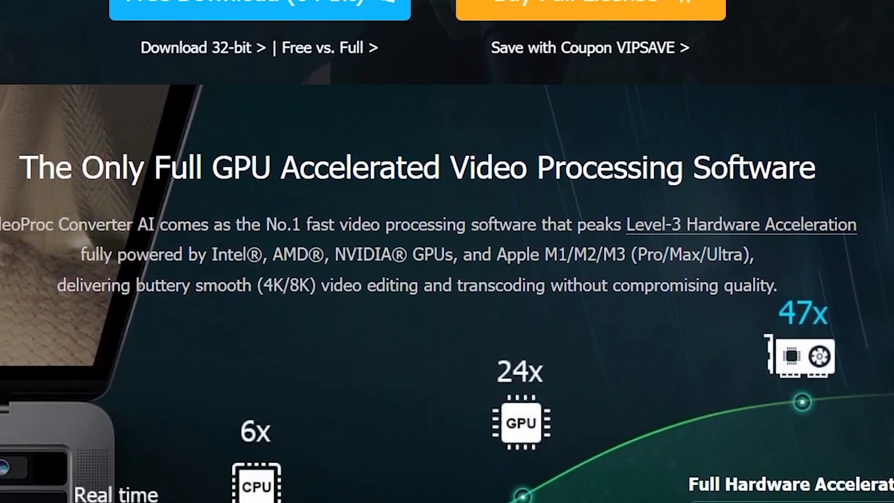